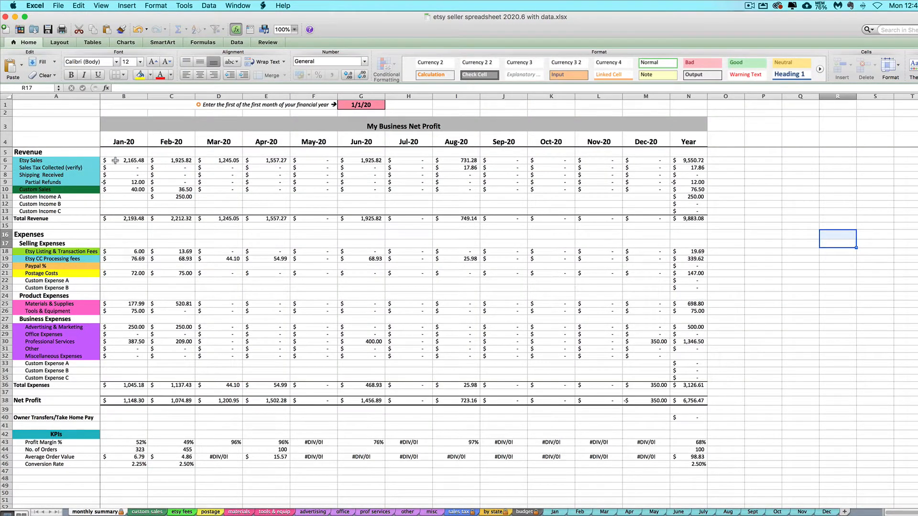
Inspect the January formulas for Etsy Sales, Sales Tax Collected and Shipping Received on the summary
left_click(123, 160)
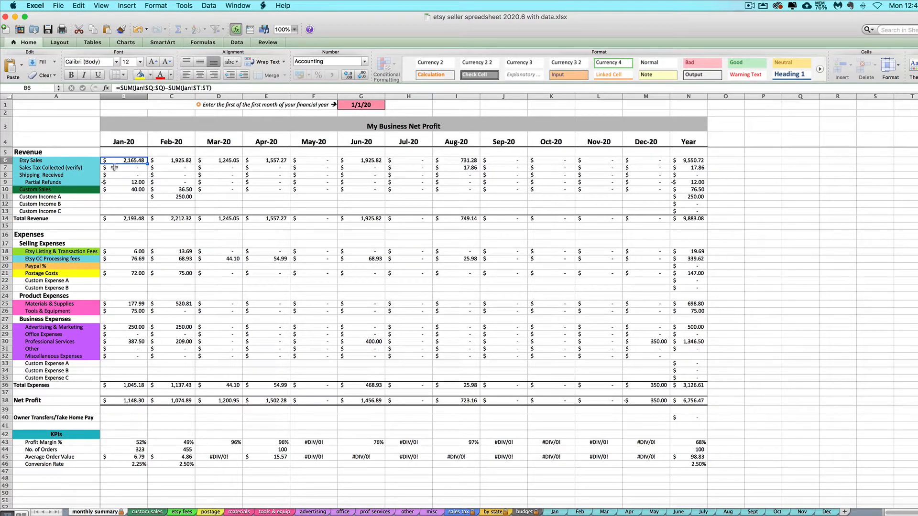
left_click(124, 168)
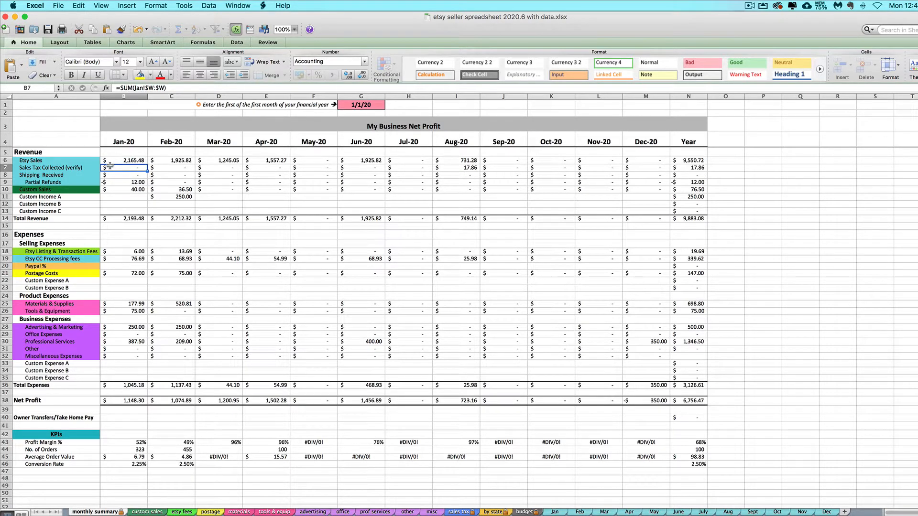
left_click(123, 174)
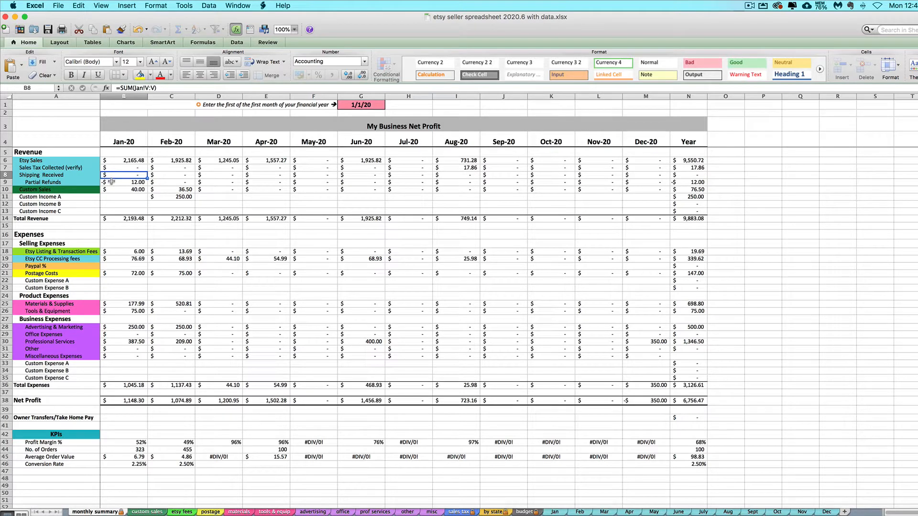
mouse_move(108, 224)
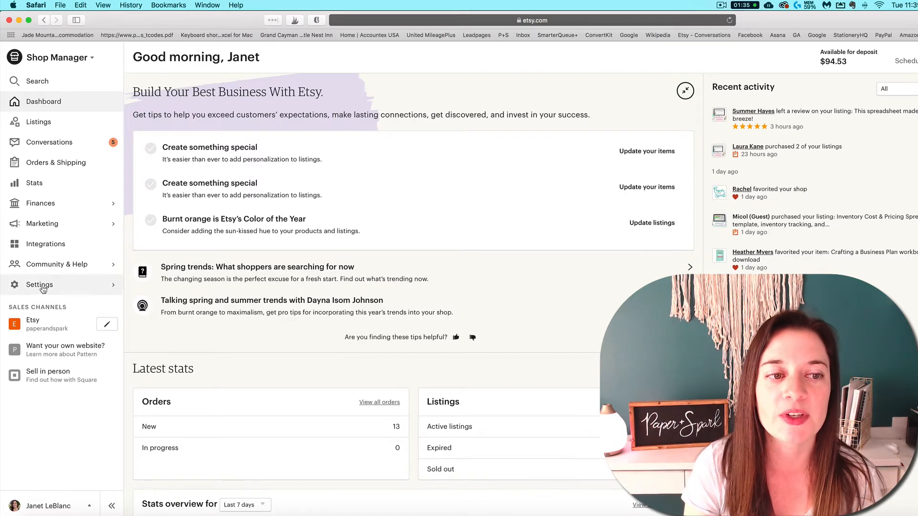
Reach the Download Shop Data page via Settings, Options and Download Data
left_click(39, 285)
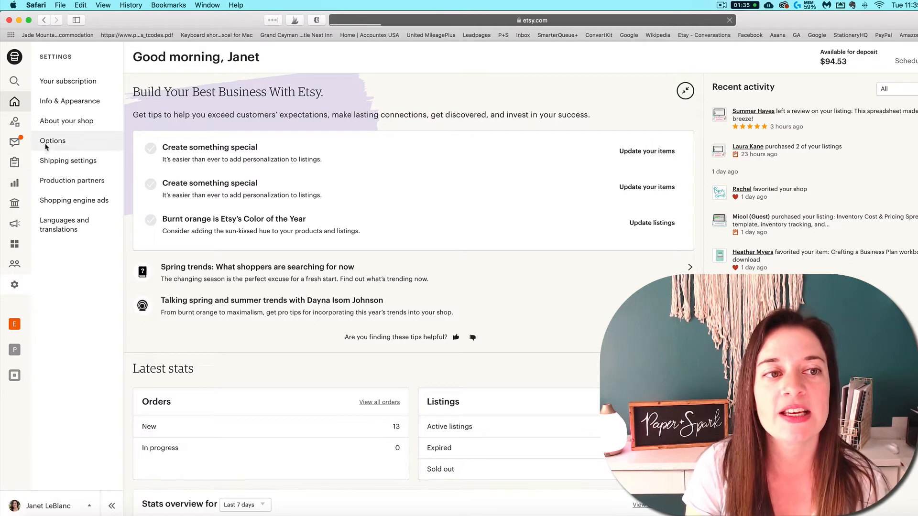
left_click(52, 141)
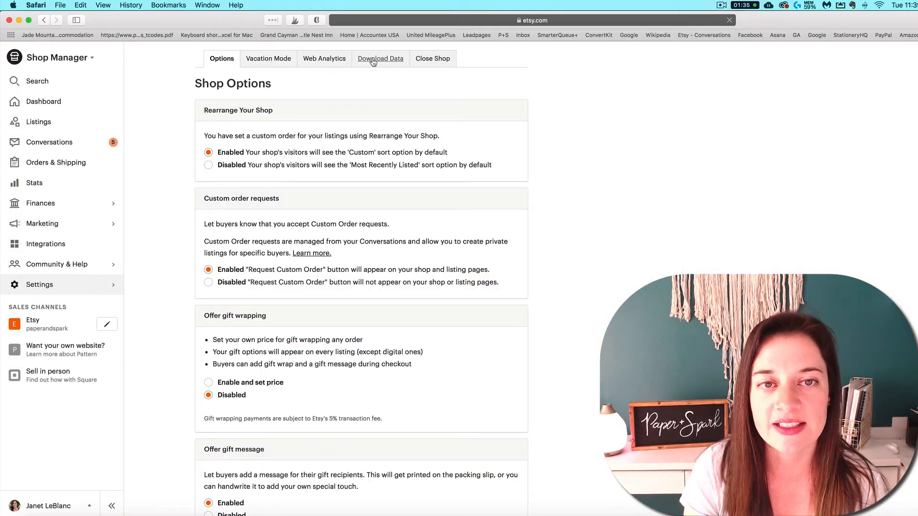
left_click(379, 58)
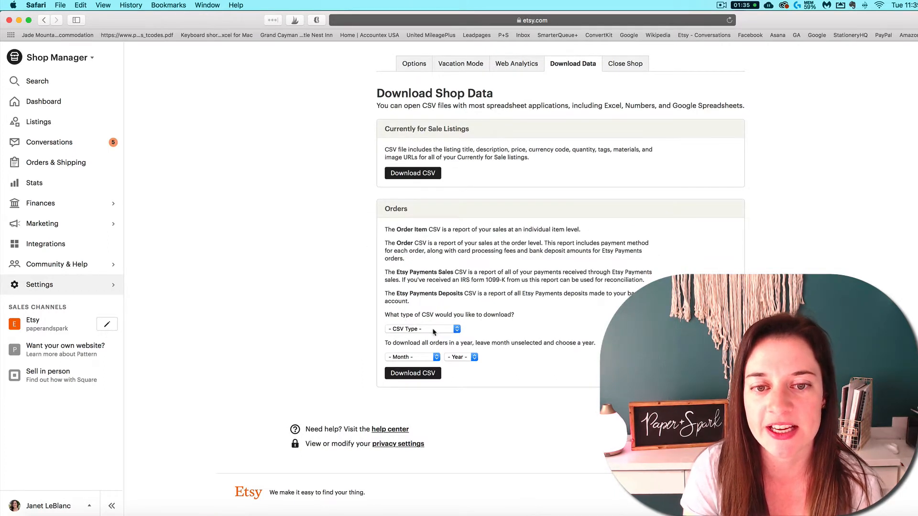
Download the Orders CSV for February 2019 from the shop data page
left_click(421, 327)
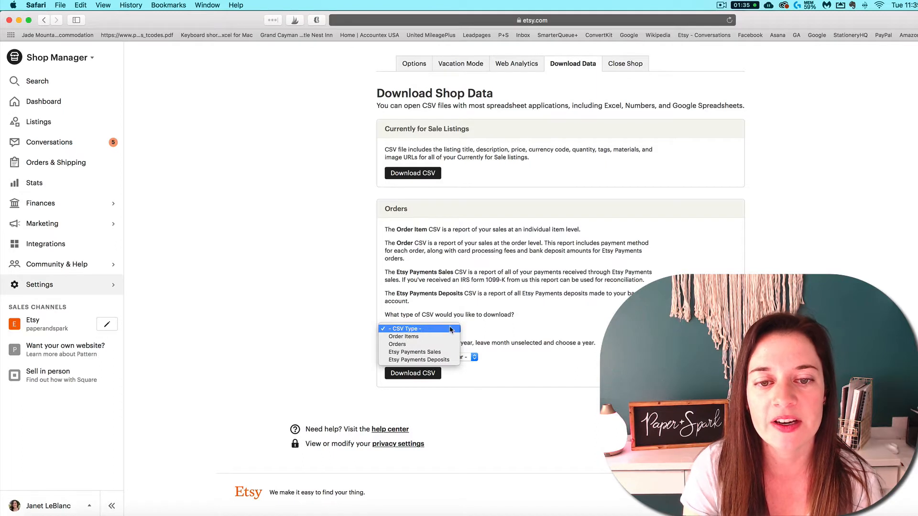
mouse_move(396, 344)
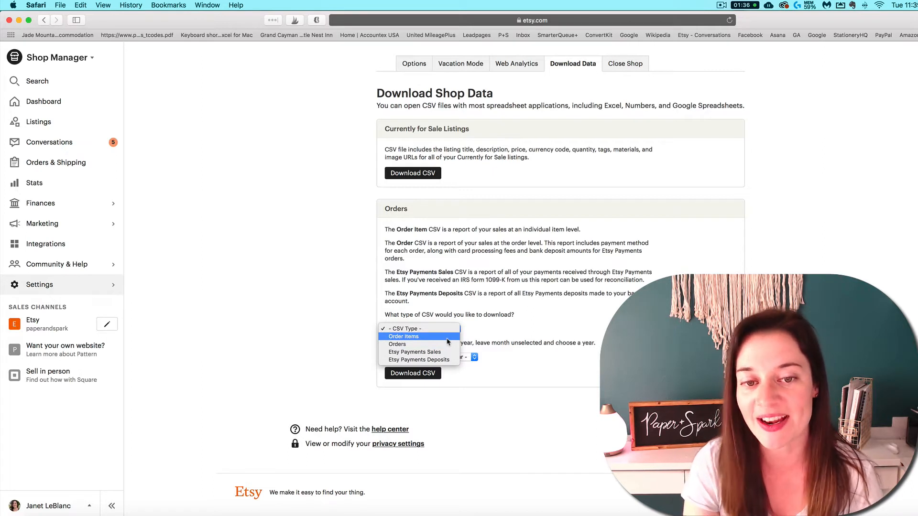
left_click(397, 345)
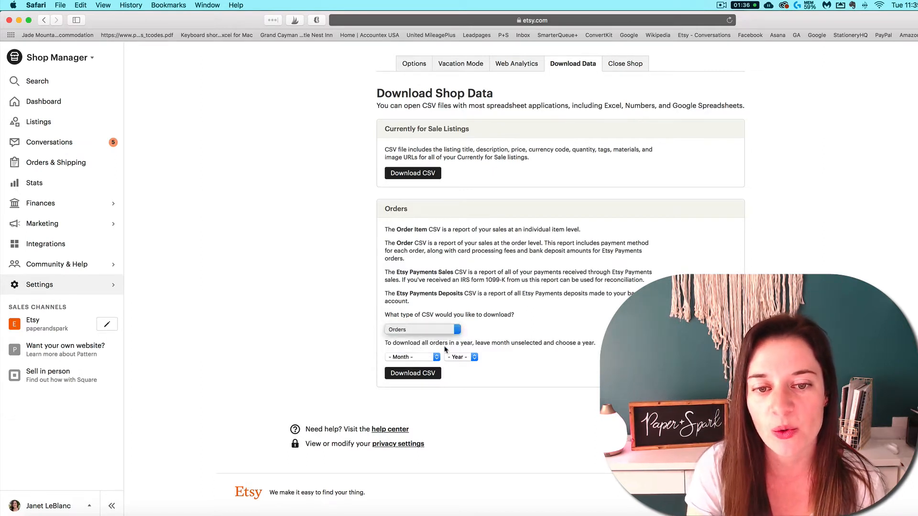
left_click(412, 357)
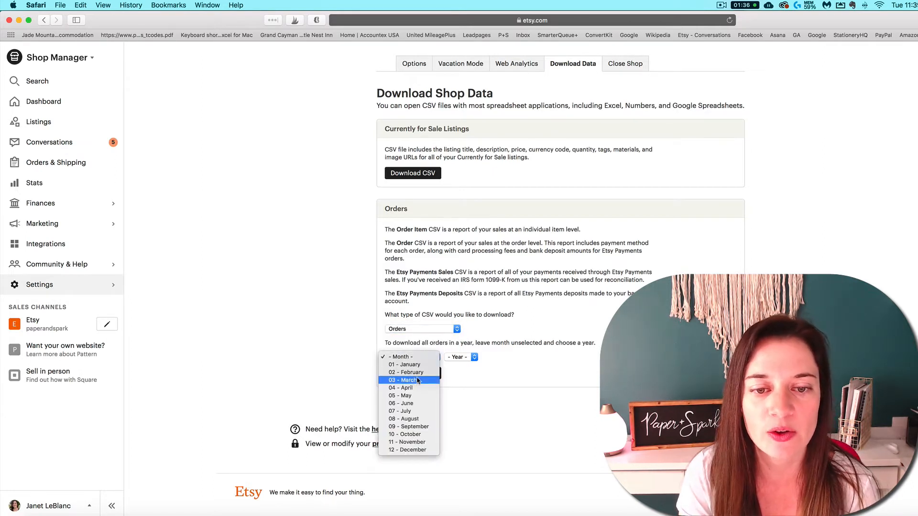
mouse_move(406, 372)
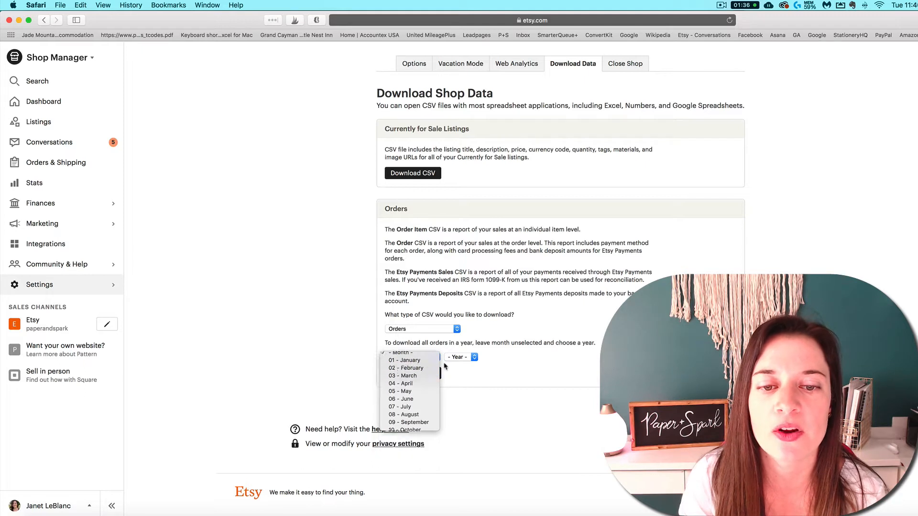
left_click(405, 367)
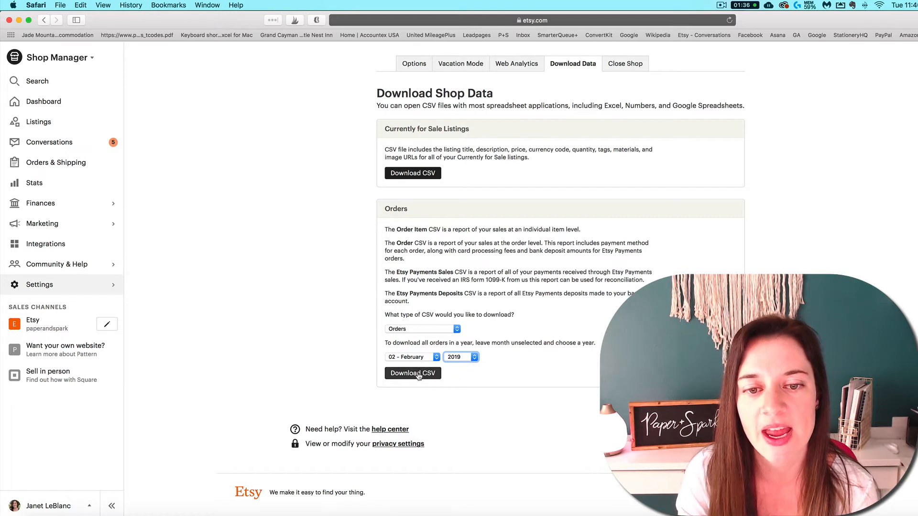
left_click(412, 372)
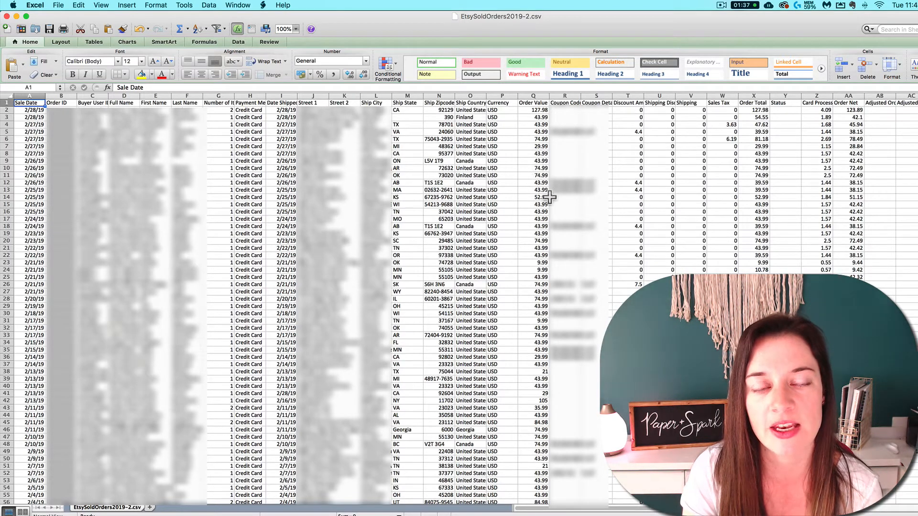
mouse_move(270, 209)
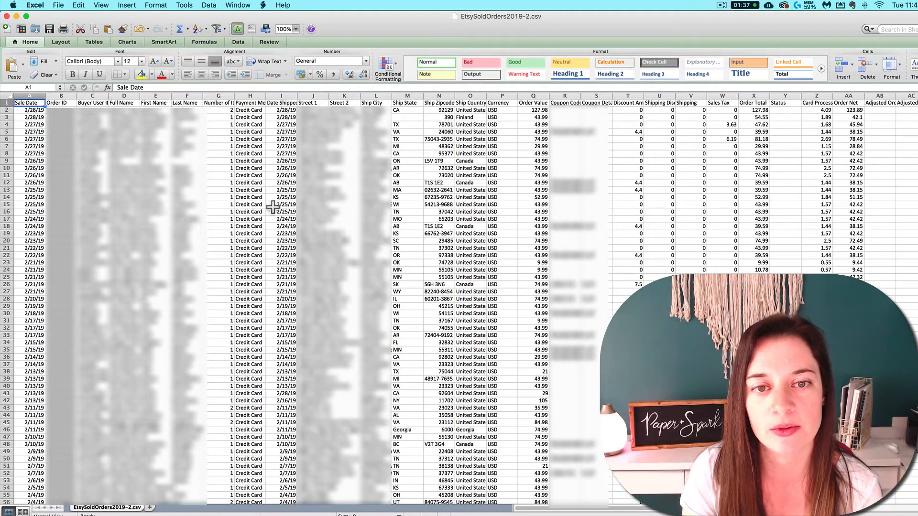
mouse_move(154, 466)
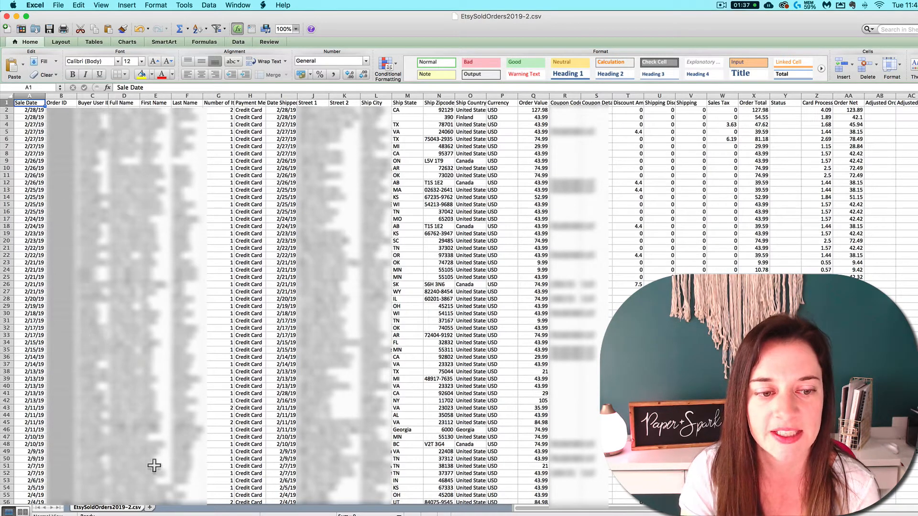
mouse_move(471, 212)
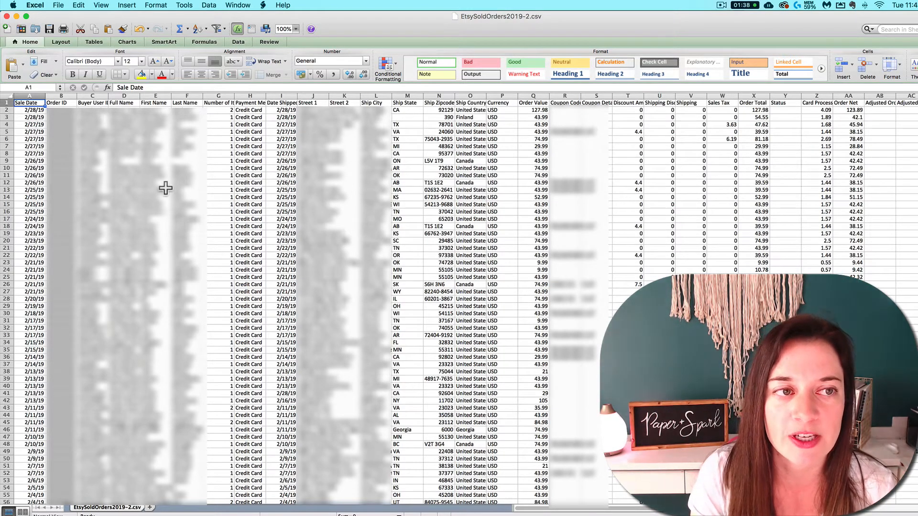
Select all February order rows below the header in EtsySoldOrders2019-2.csv and copy them
left_click(61, 131)
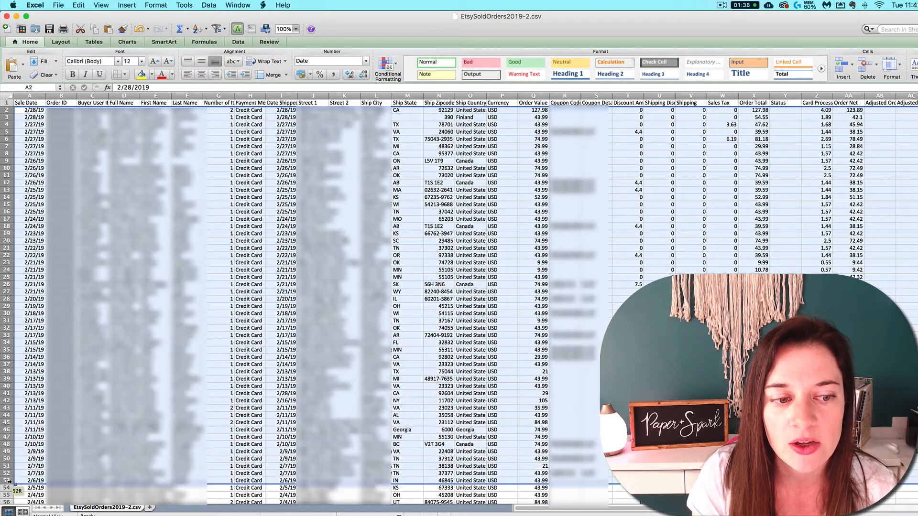
scroll("down", 3)
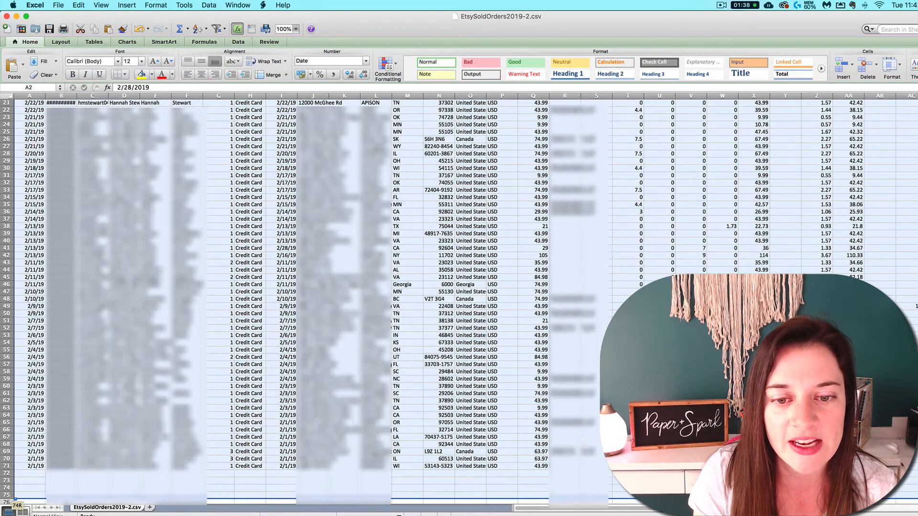
scroll("down", 3)
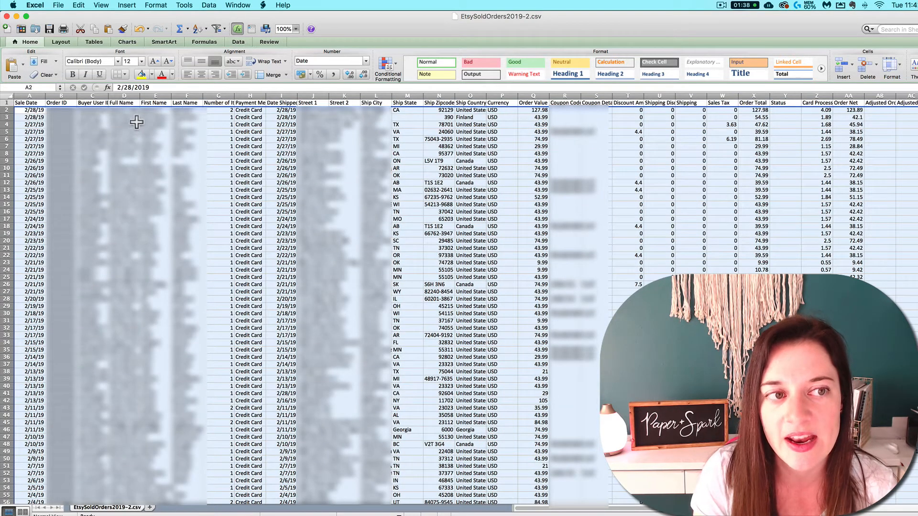
mouse_move(127, 116)
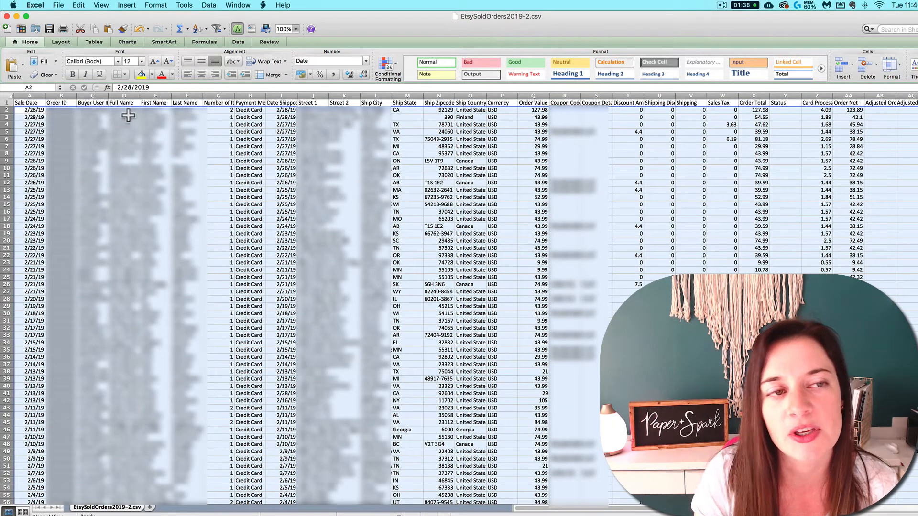
right_click(143, 170)
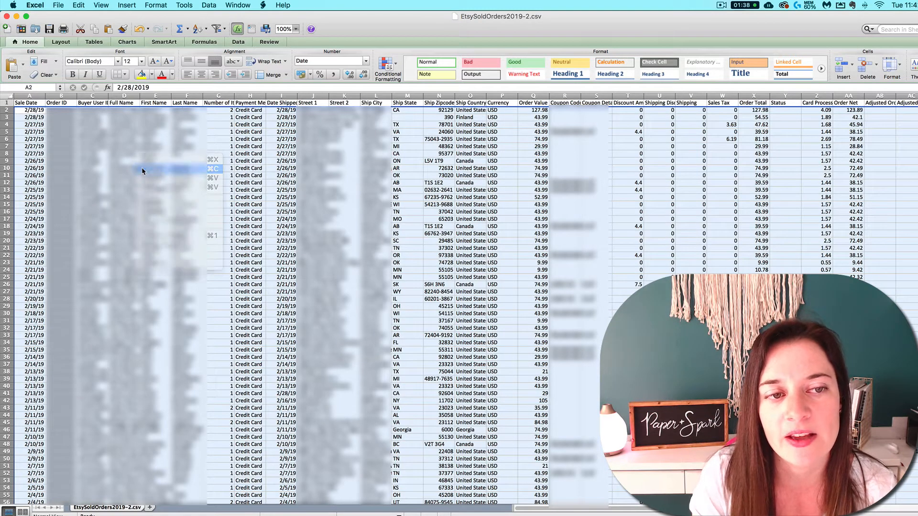
left_click(77, 5)
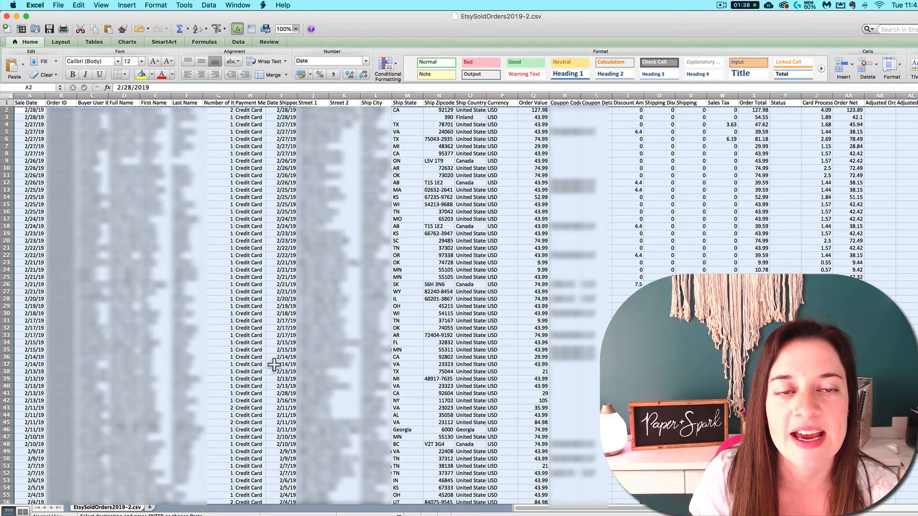
left_click(238, 5)
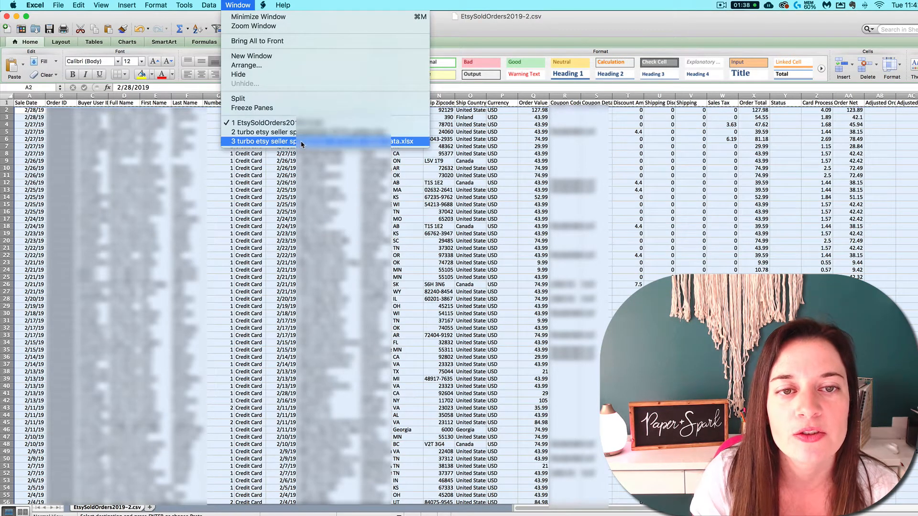
left_click(264, 141)
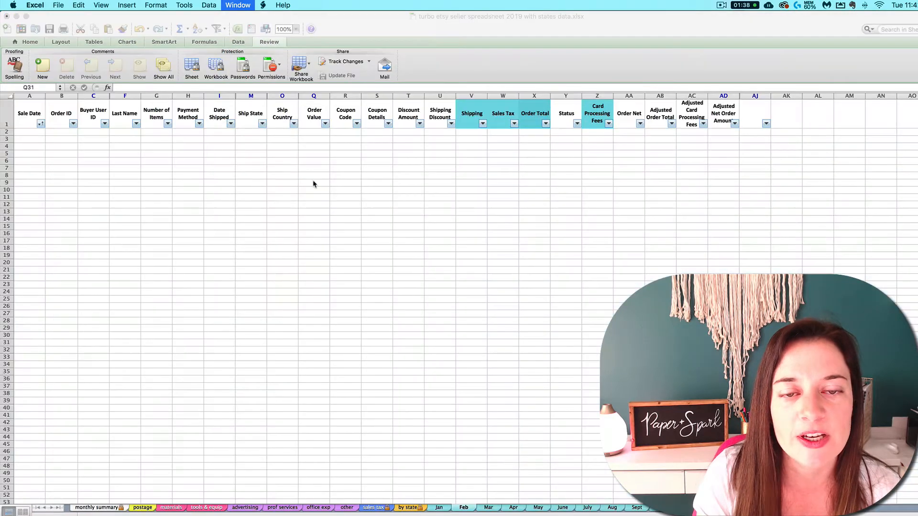
left_click(315, 342)
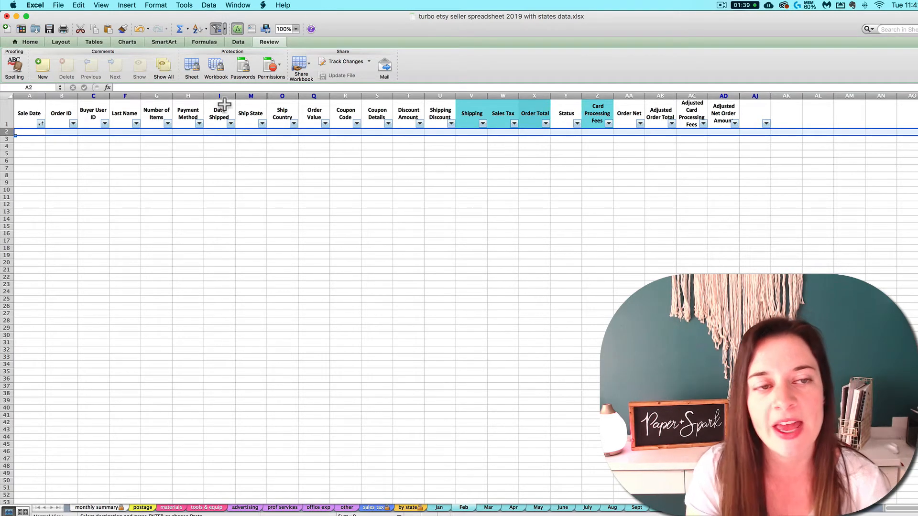
mouse_move(270, 129)
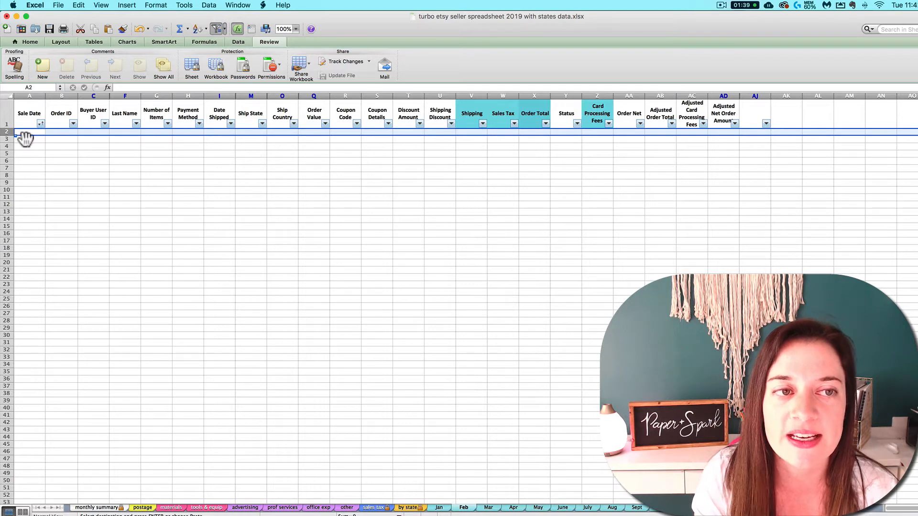
mouse_move(173, 91)
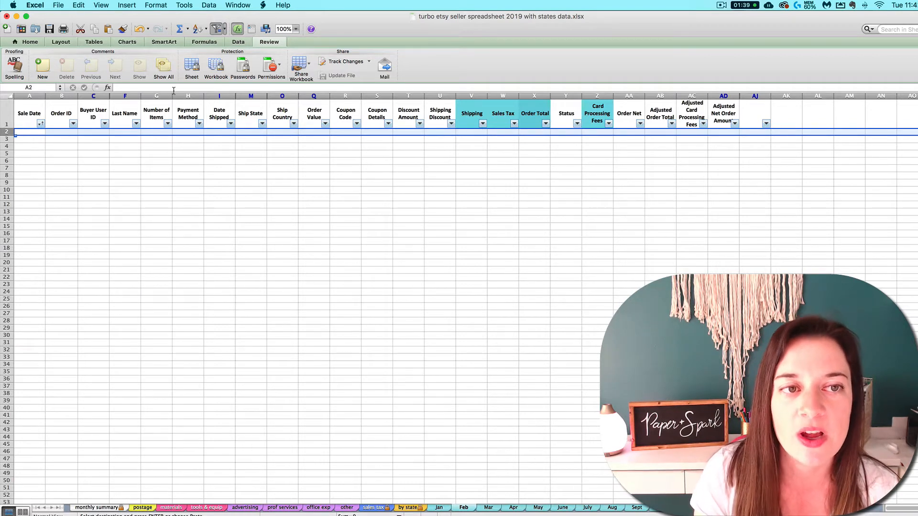
mouse_move(12, 212)
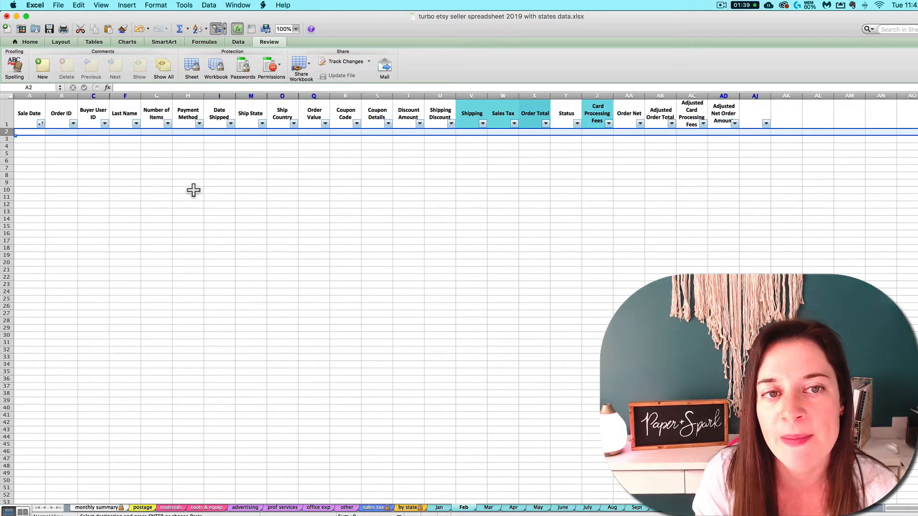
mouse_move(223, 185)
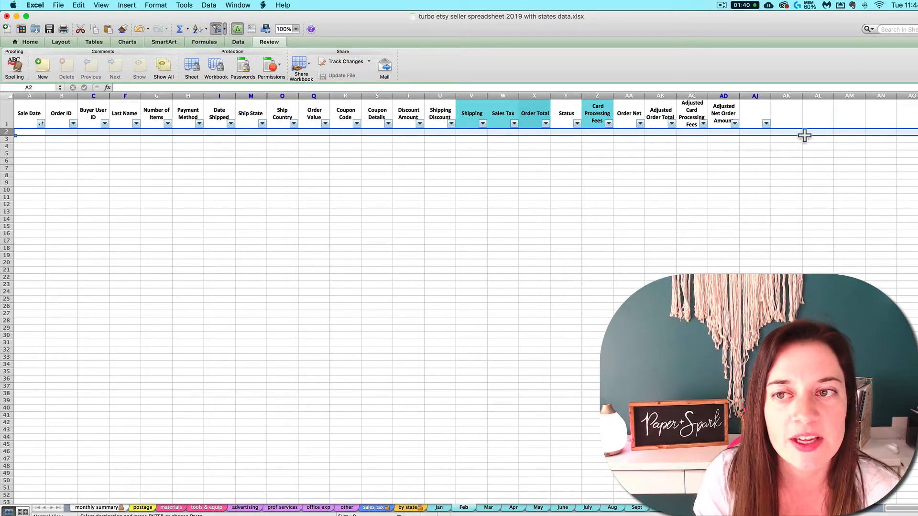
mouse_move(35, 136)
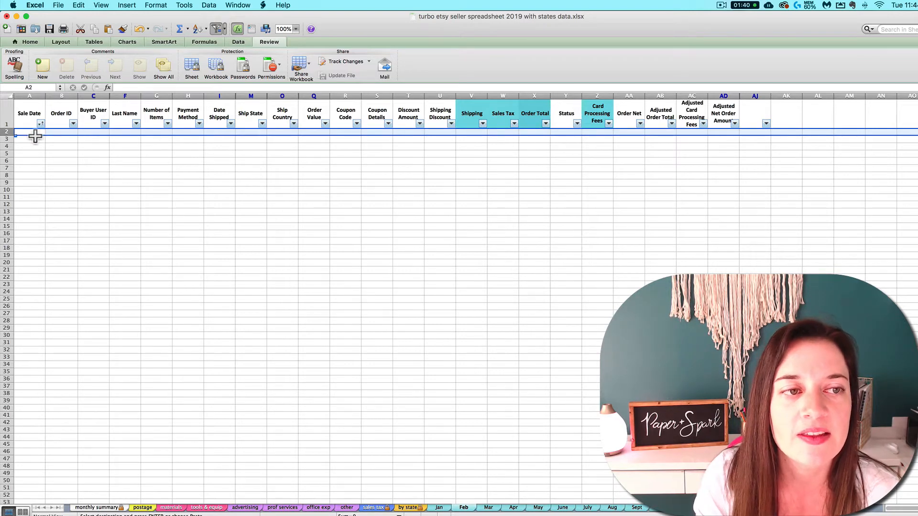
Bring up paste options on the Feb sheet's first empty data row
right_click(35, 134)
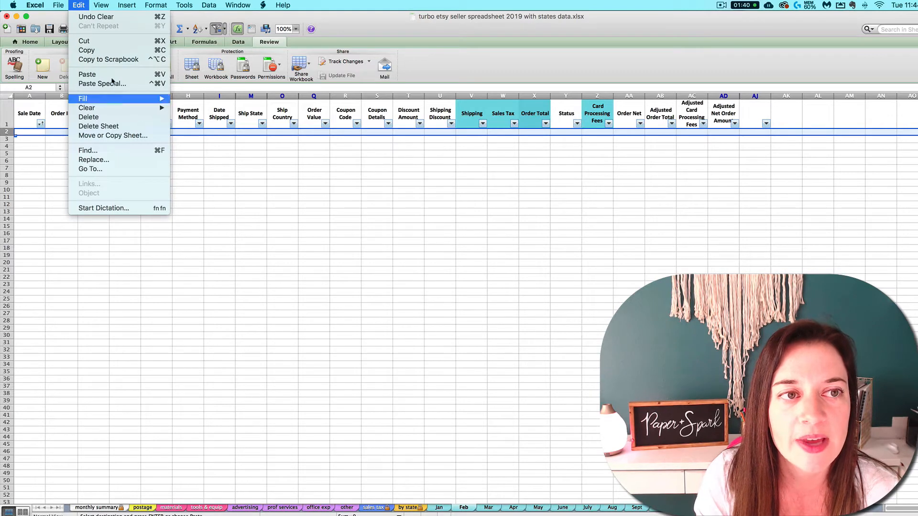
mouse_move(88, 75)
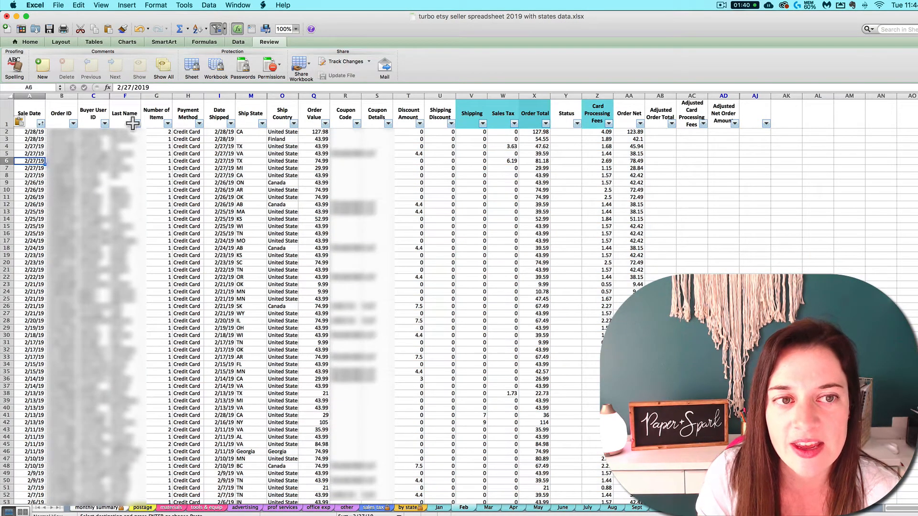
mouse_move(40, 124)
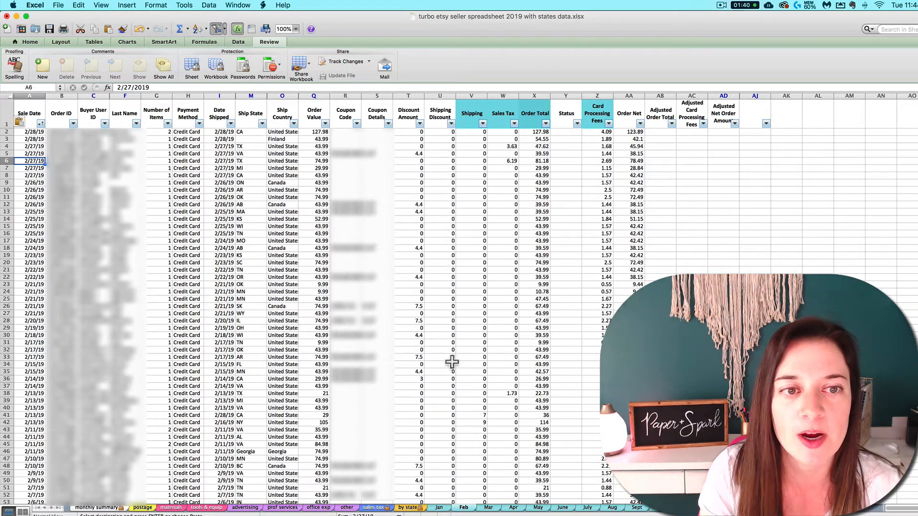
mouse_move(196, 475)
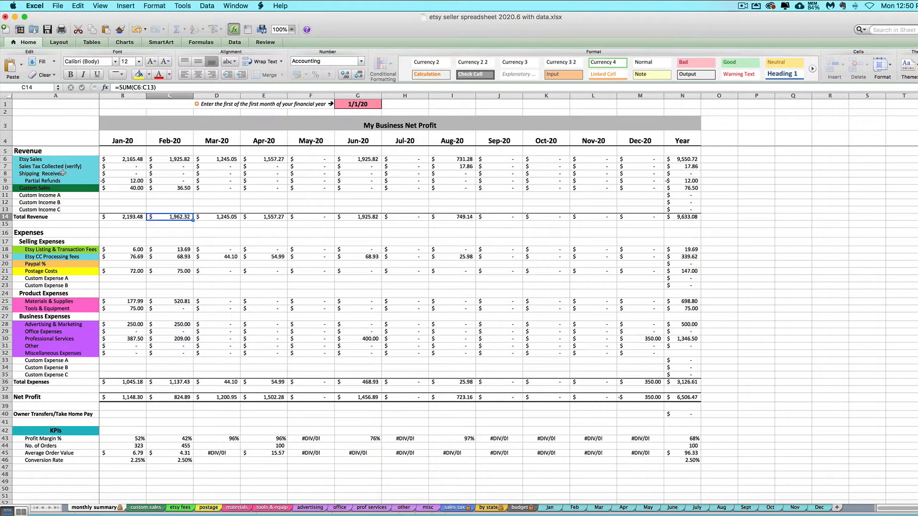
mouse_move(170, 256)
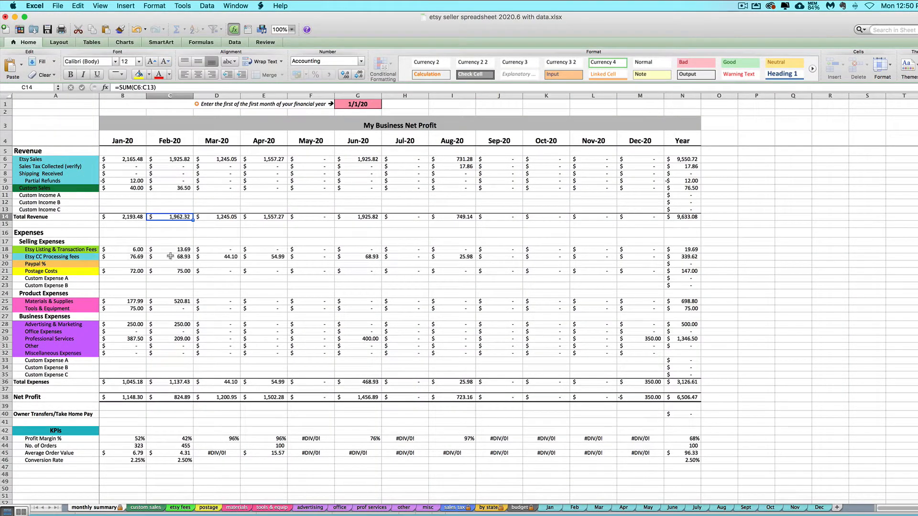
left_click(170, 166)
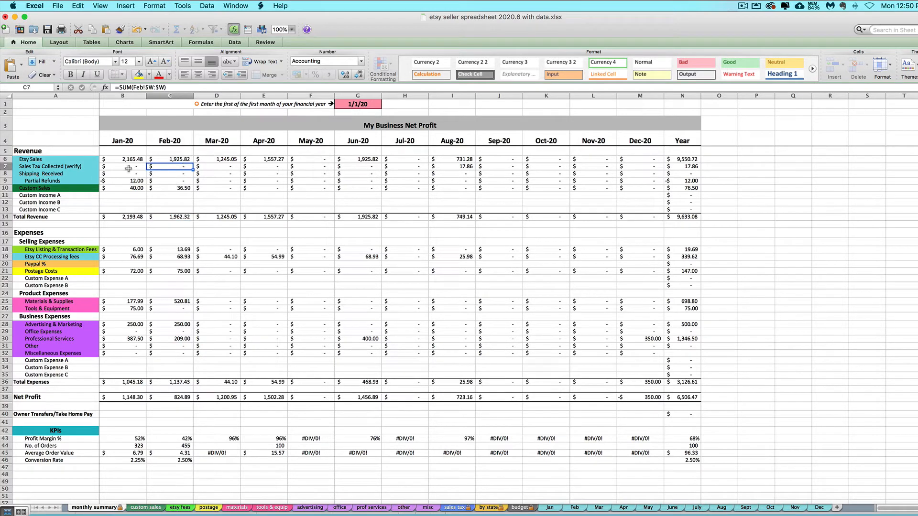
left_click(170, 173)
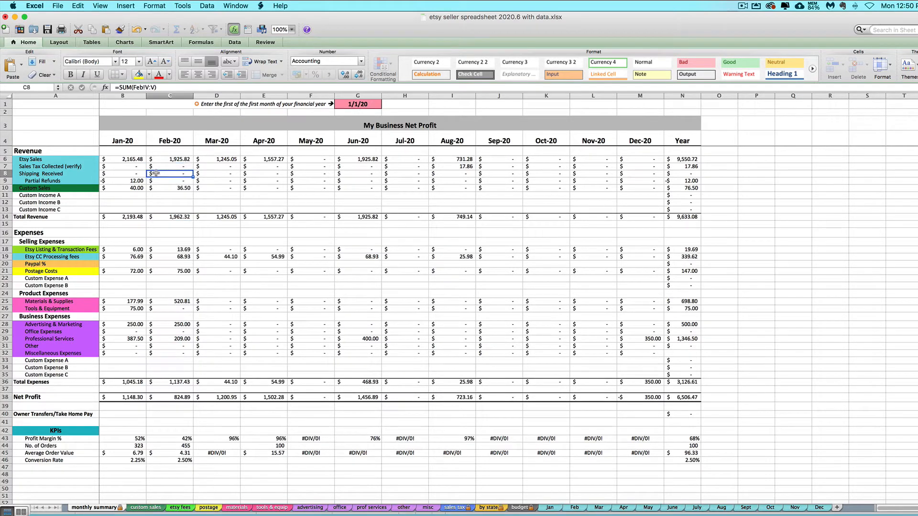
left_click(170, 181)
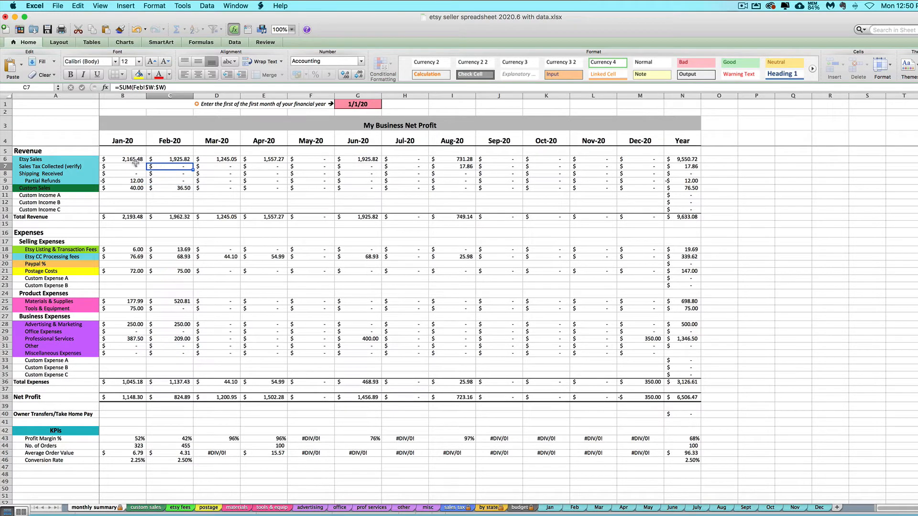
left_click(170, 158)
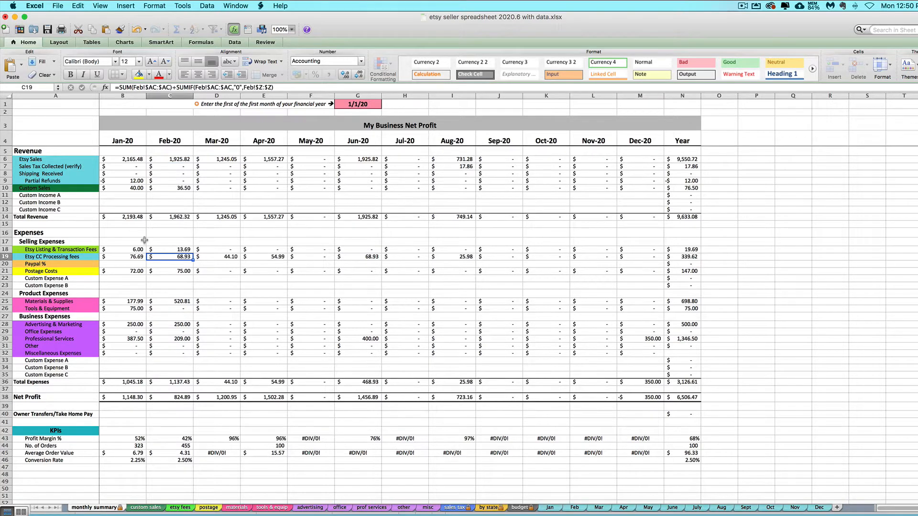
mouse_move(87, 172)
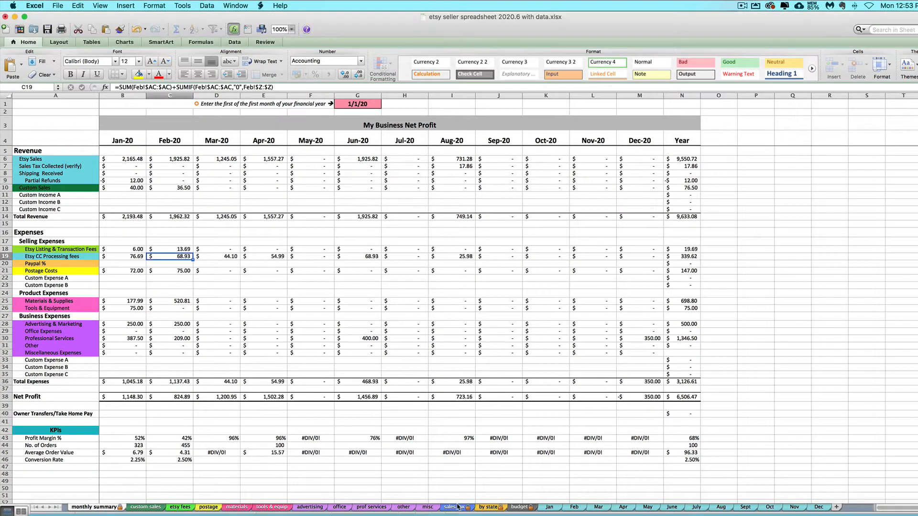
left_click(454, 507)
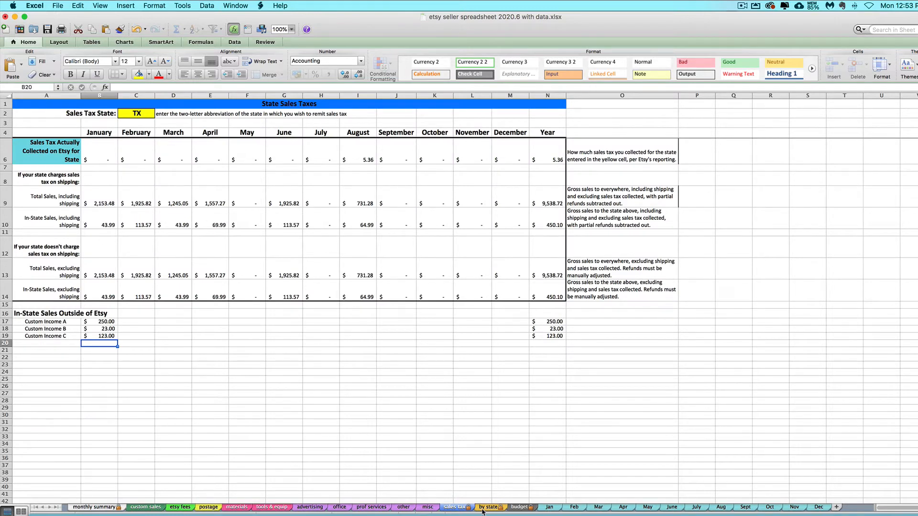
left_click(488, 506)
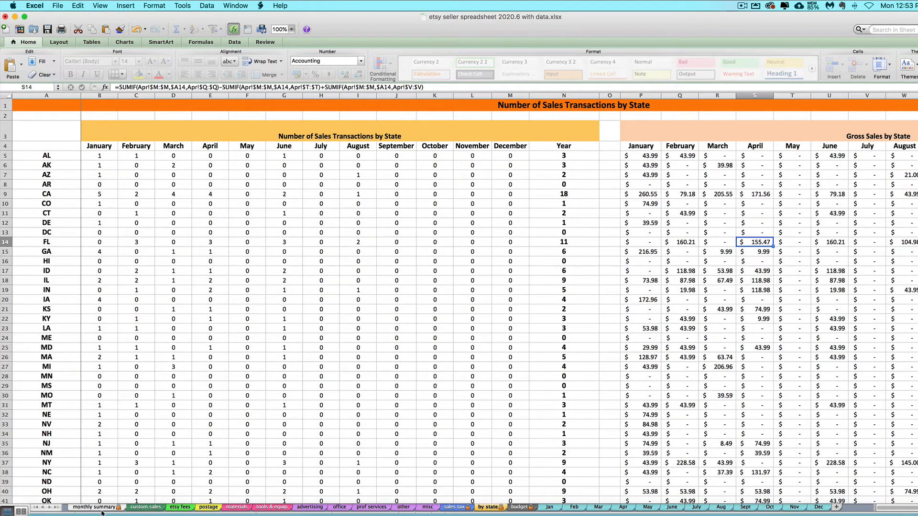
left_click(94, 506)
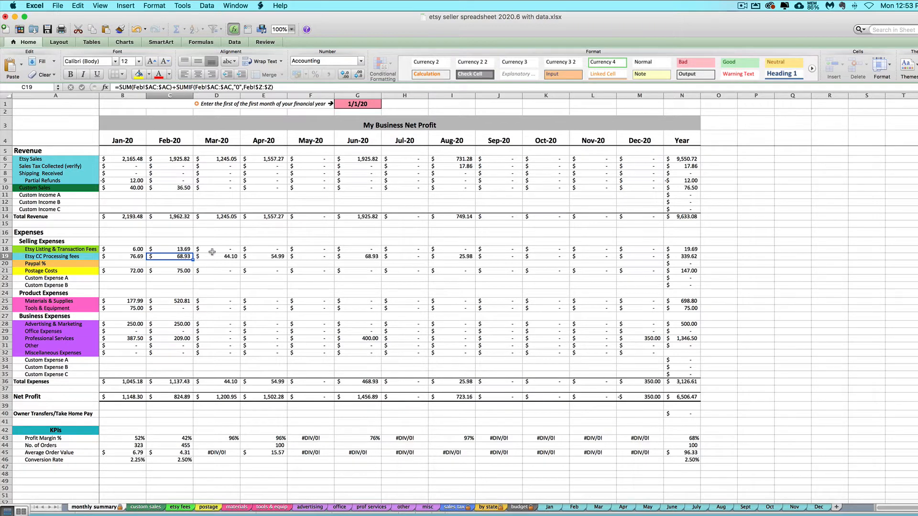
mouse_move(552, 352)
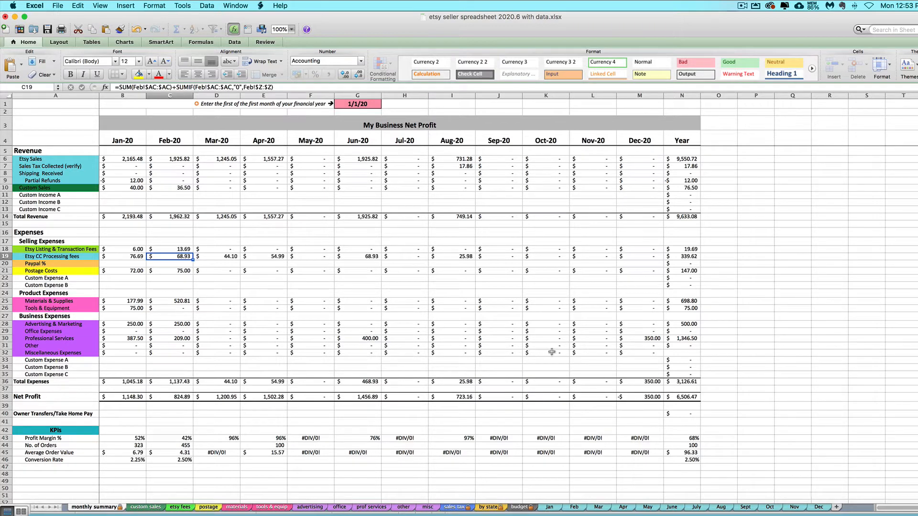
mouse_move(548, 359)
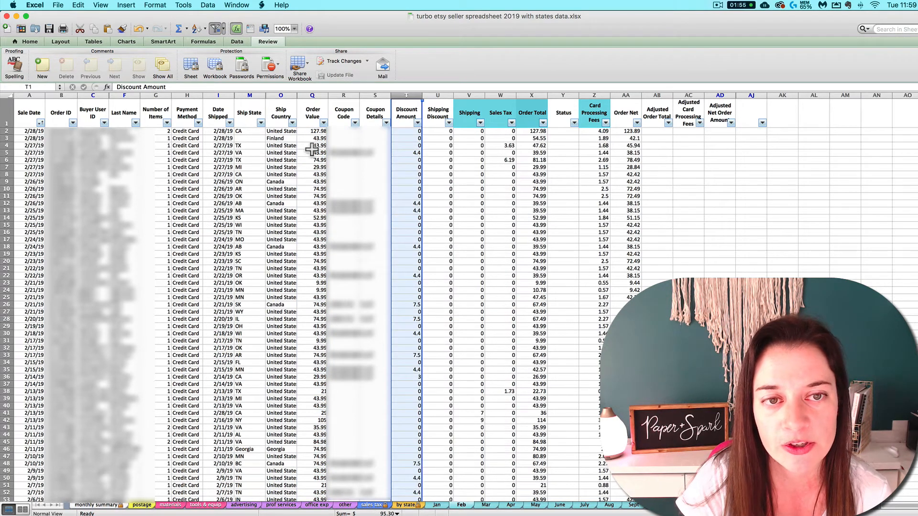
left_click(312, 96)
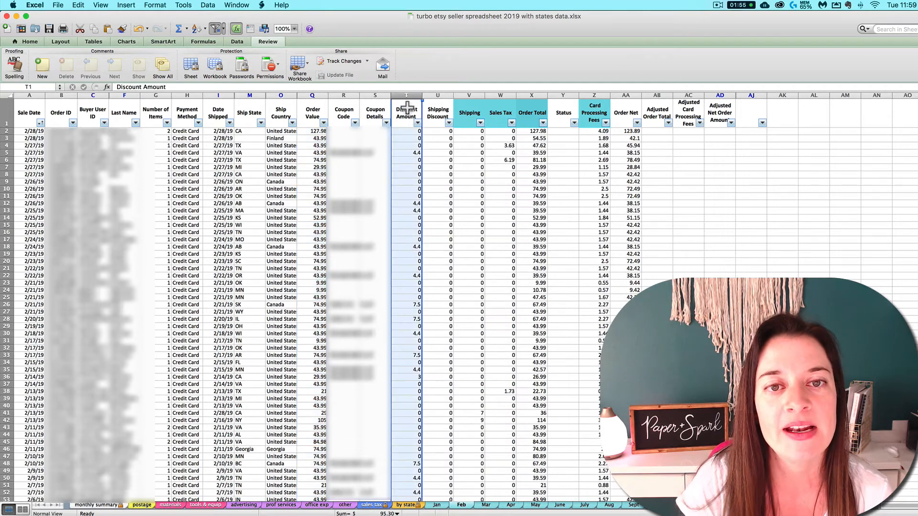
mouse_move(414, 159)
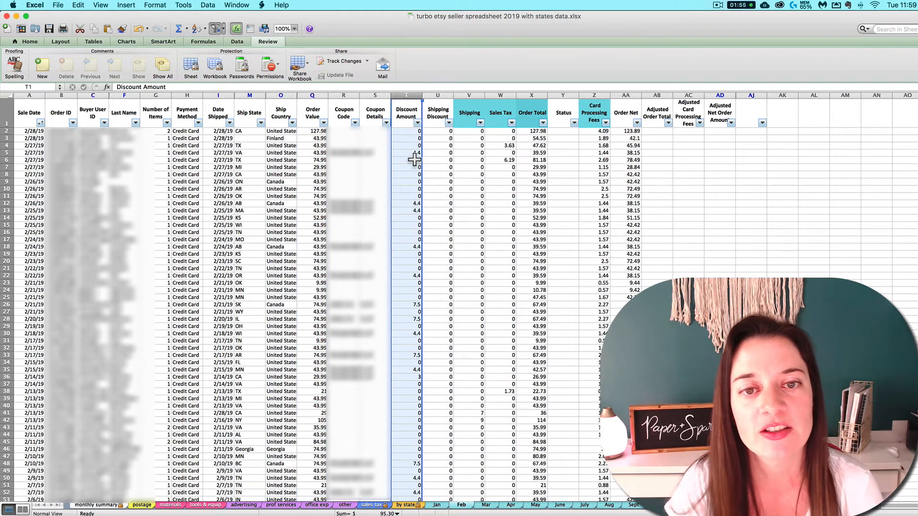
mouse_move(410, 152)
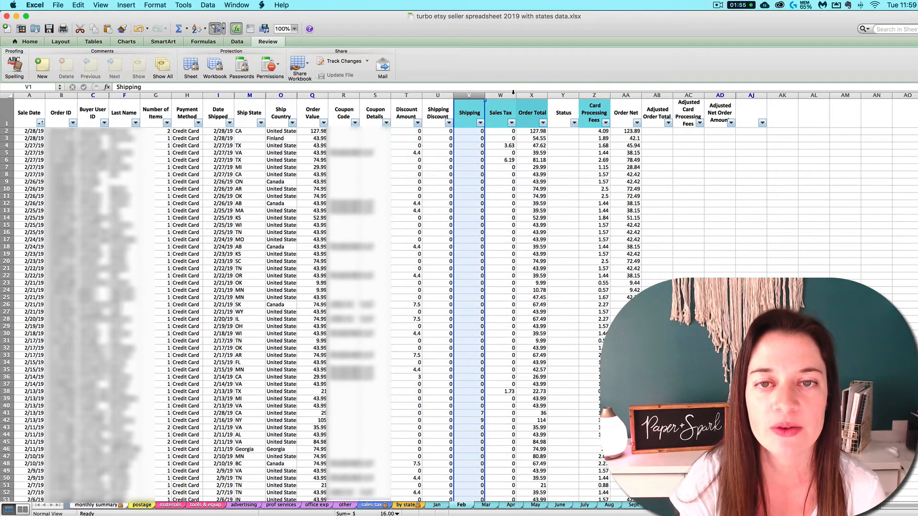
left_click(500, 96)
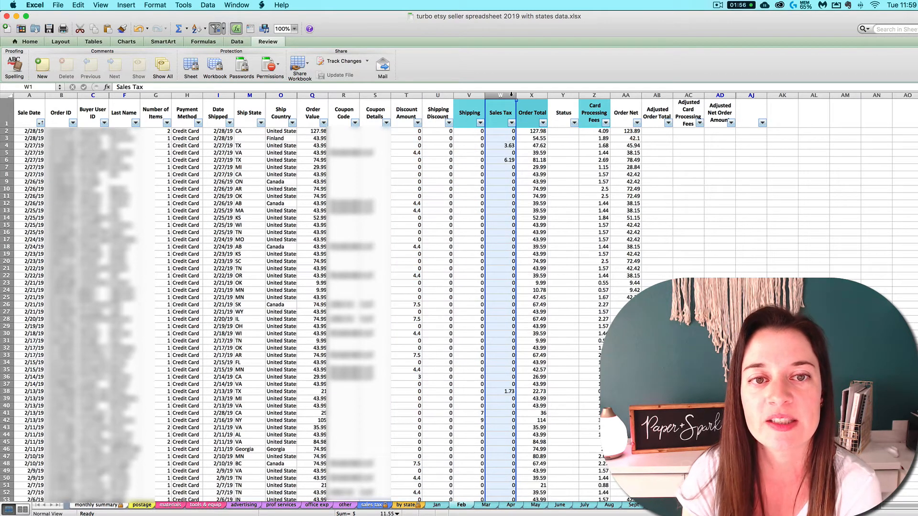
left_click(594, 95)
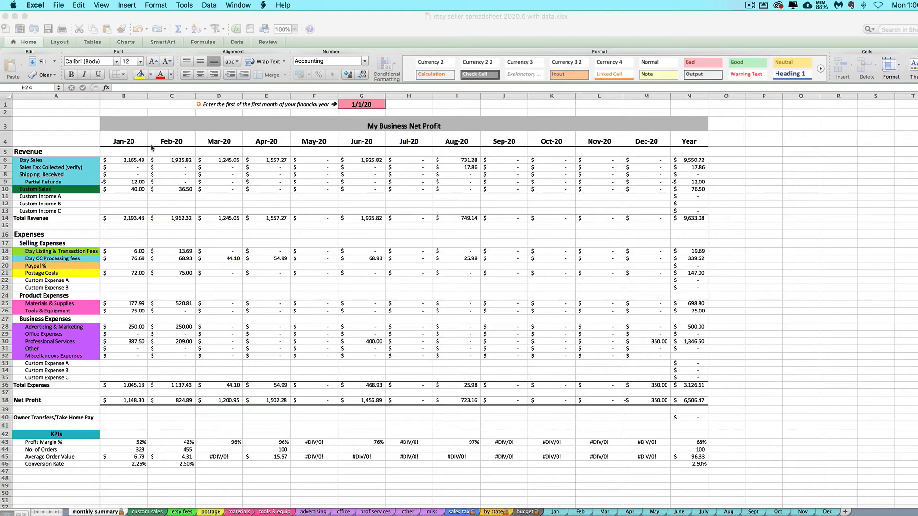
mouse_move(17, 161)
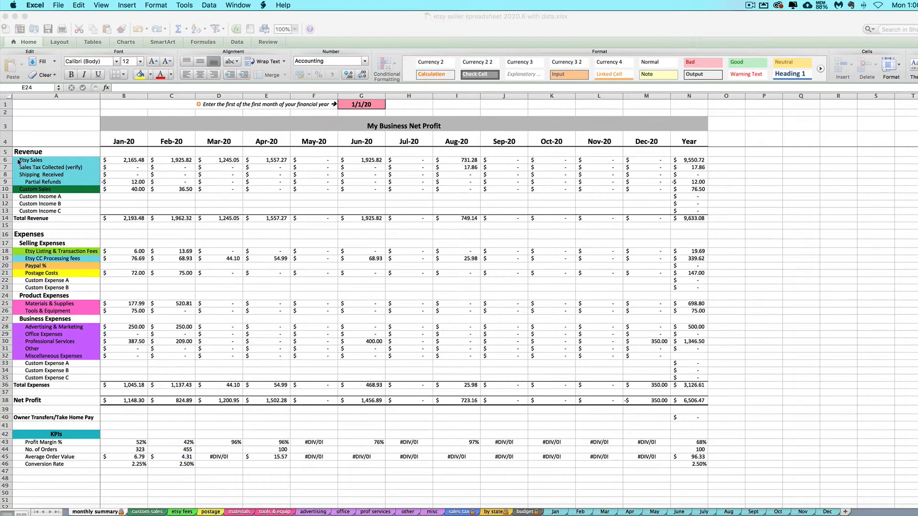
left_click(267, 296)
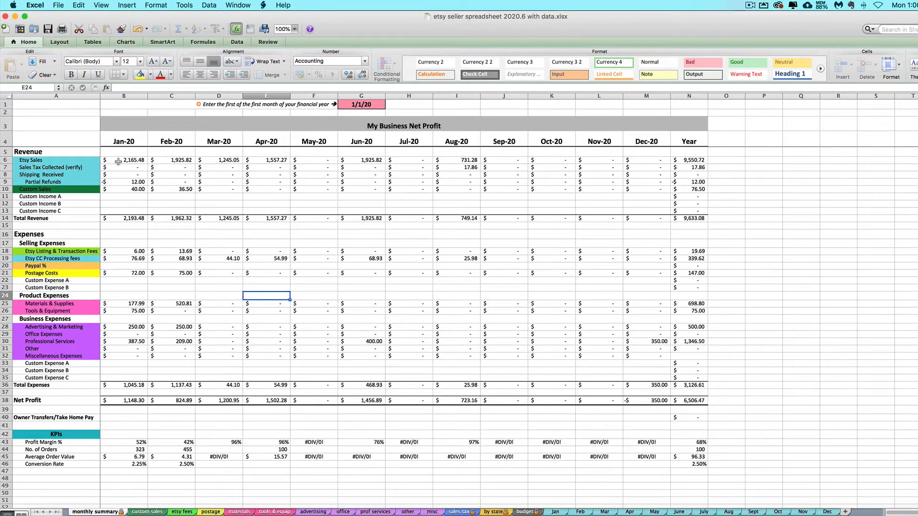
left_click(171, 169)
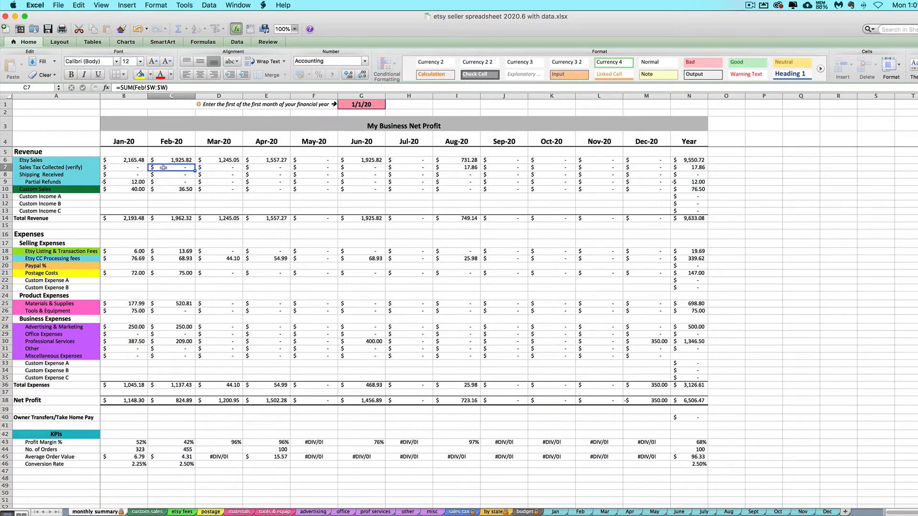
mouse_move(75, 226)
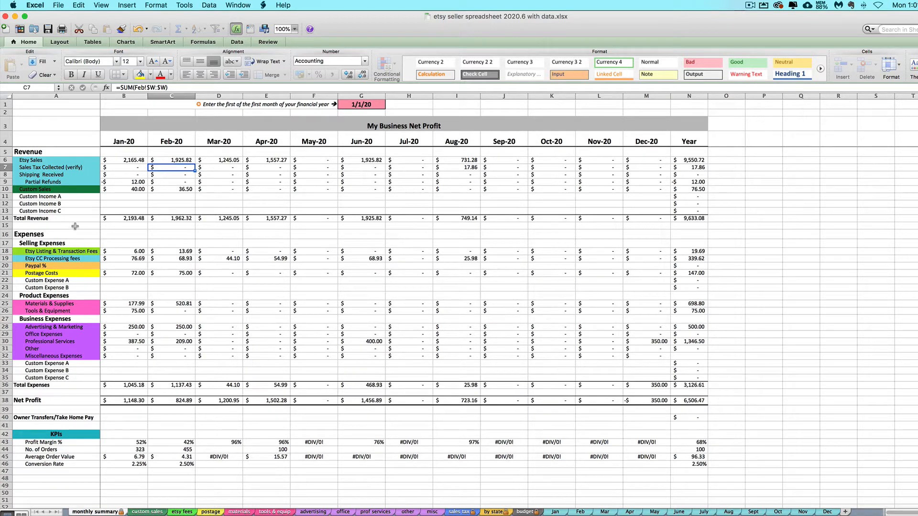
mouse_move(238, 280)
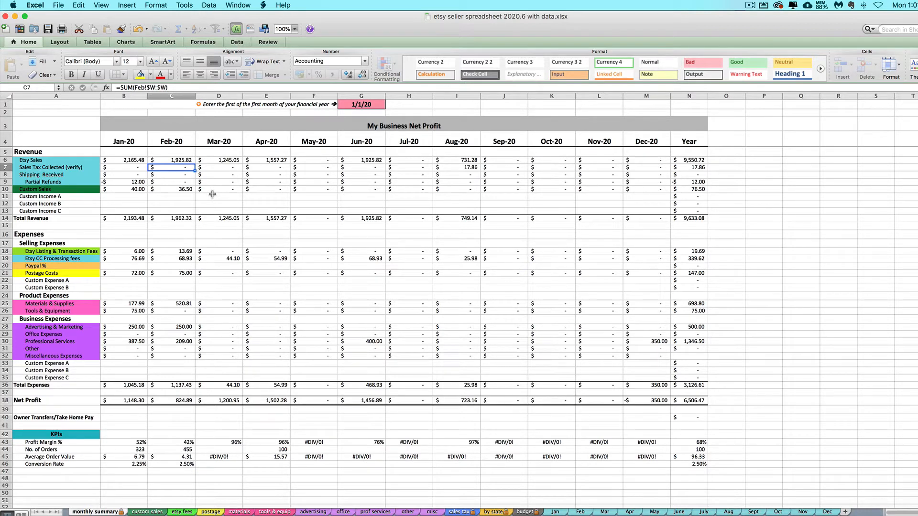
mouse_move(305, 348)
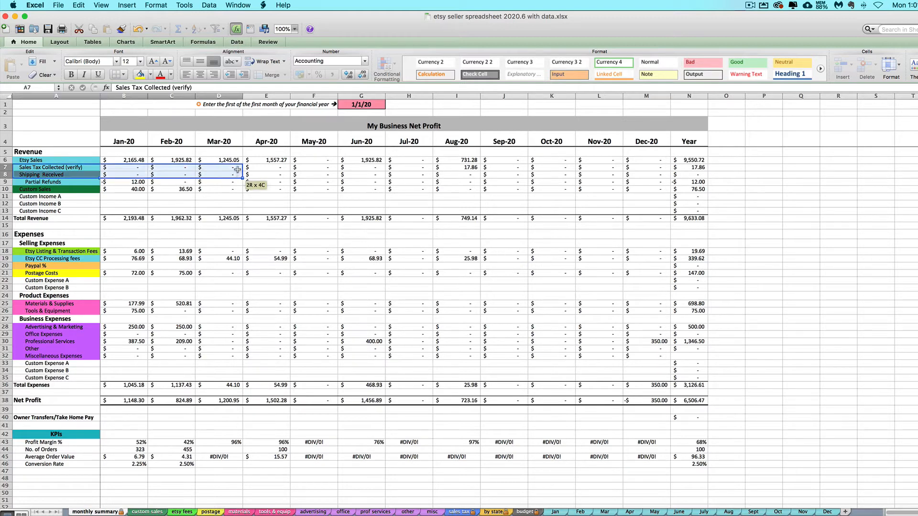
left_click(218, 168)
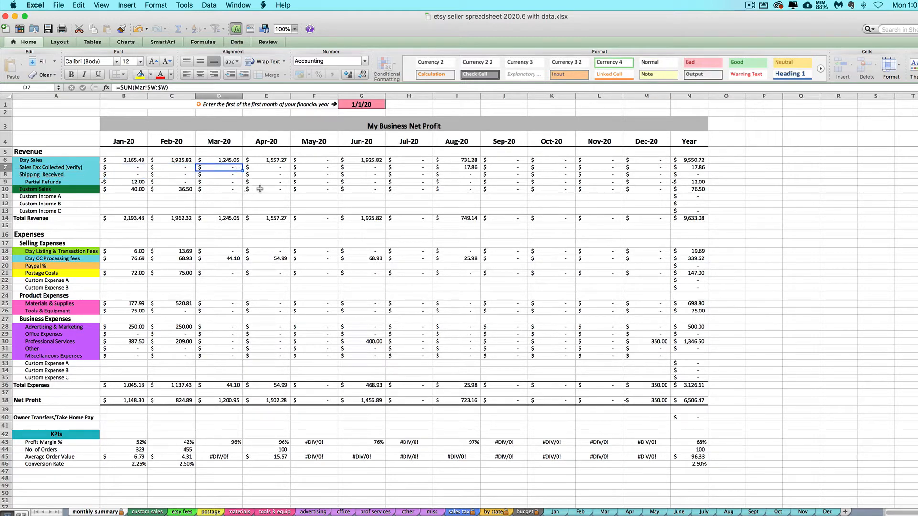
mouse_move(421, 219)
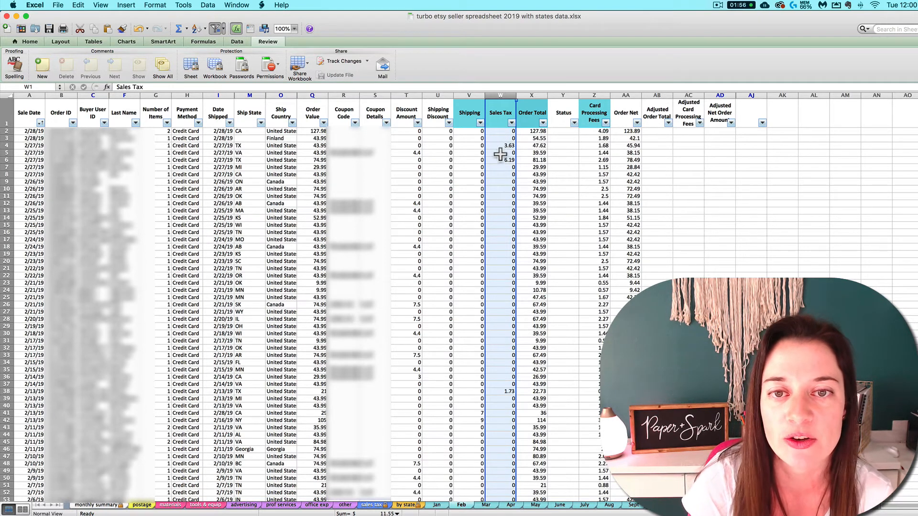
Check one order's sales tax, then select the whole Sales Tax column W to read its total
left_click(500, 160)
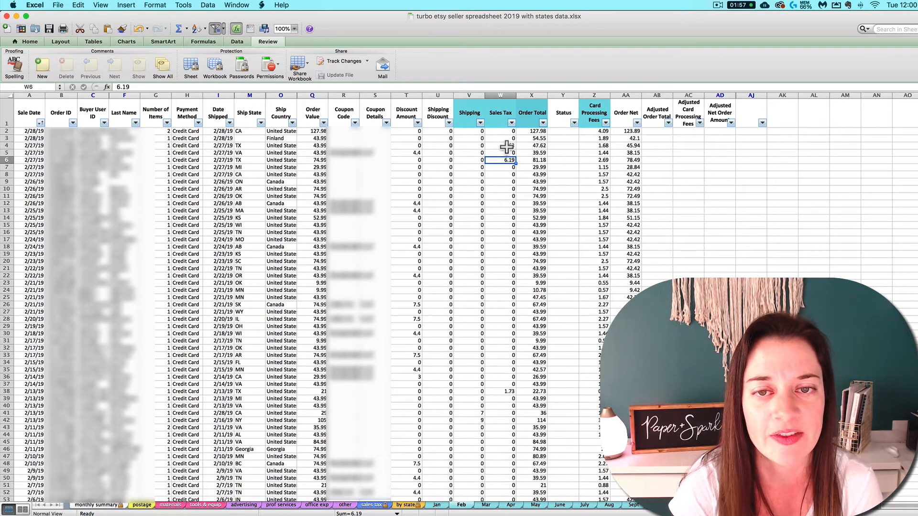
left_click(500, 95)
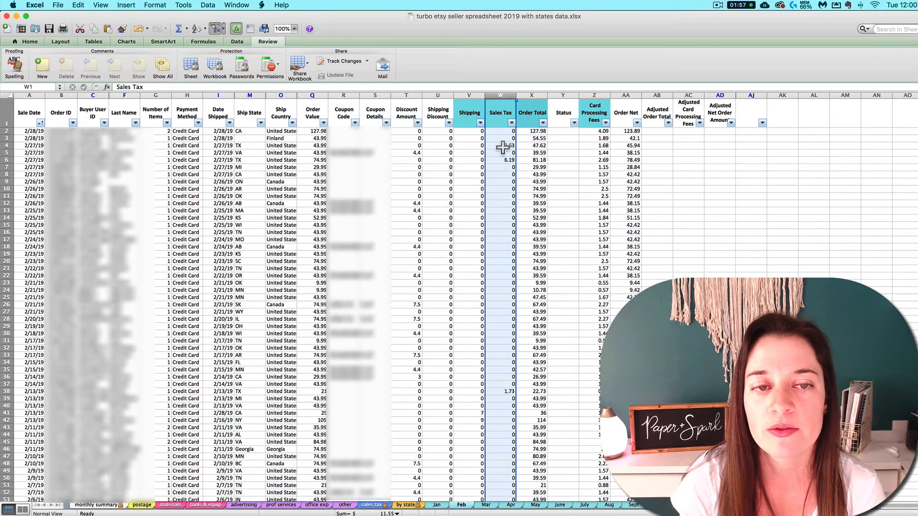
mouse_move(499, 166)
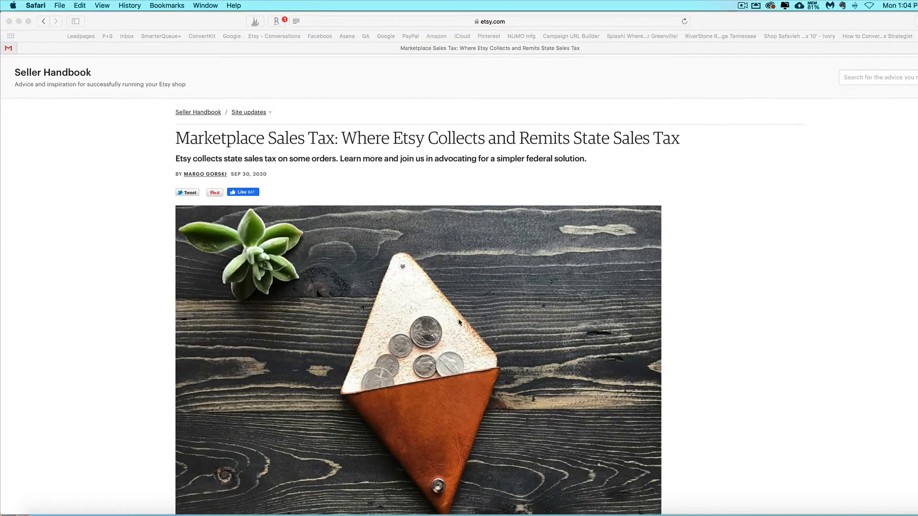
Scroll the Etsy marketplace sales tax article to the 2019 and 2020 state collection tables
scroll("down", 3)
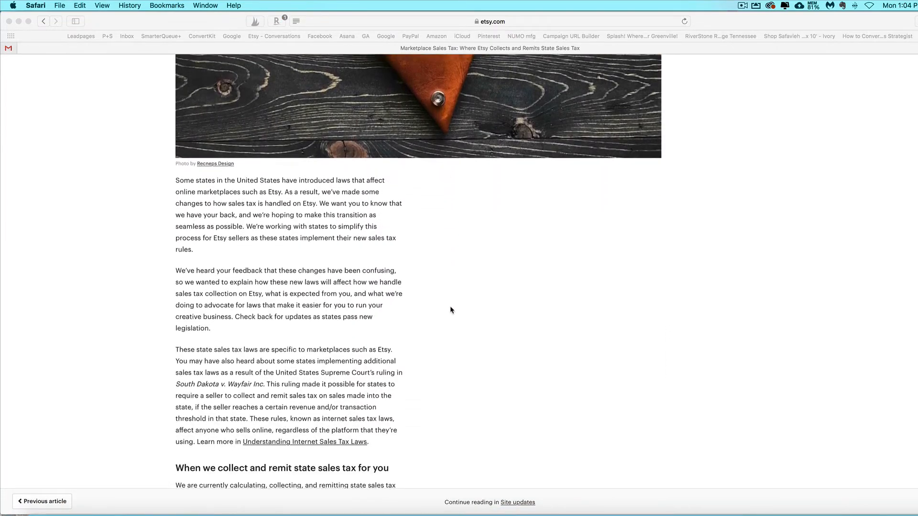
scroll("down", 3)
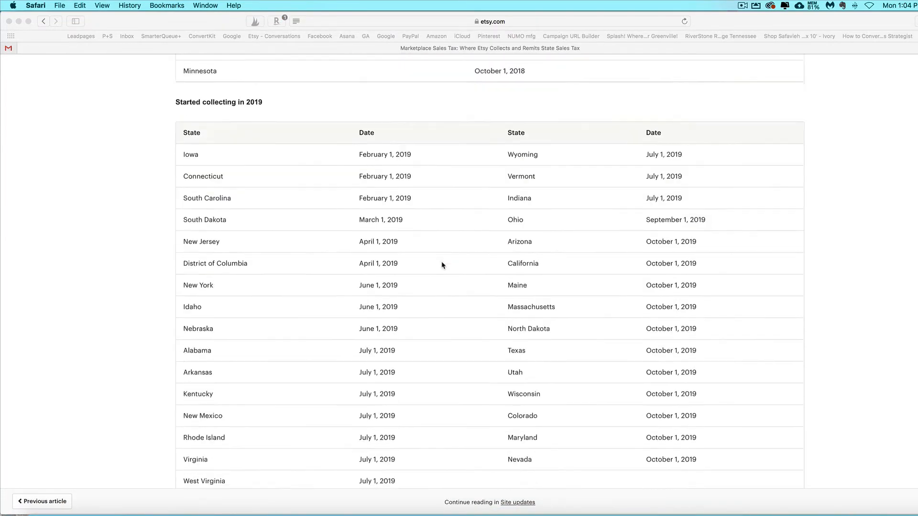
scroll("down", 3)
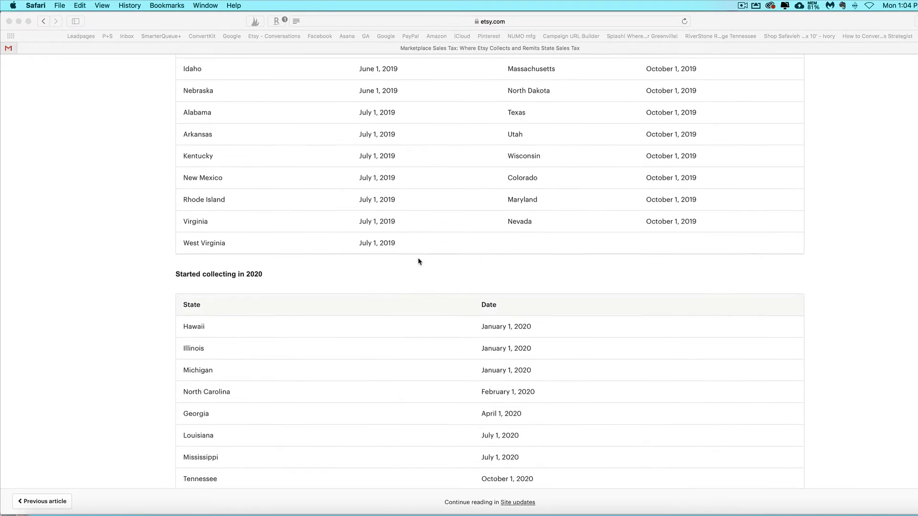
scroll("down", 3)
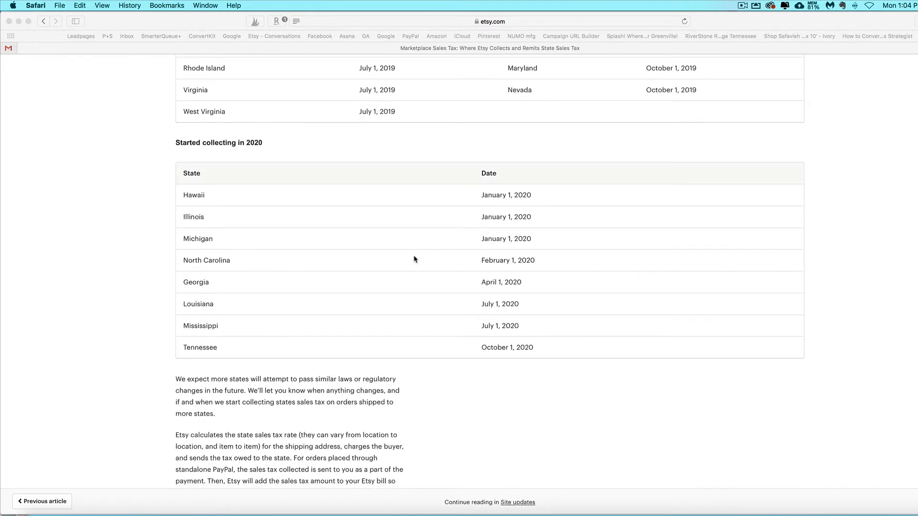
mouse_move(410, 260)
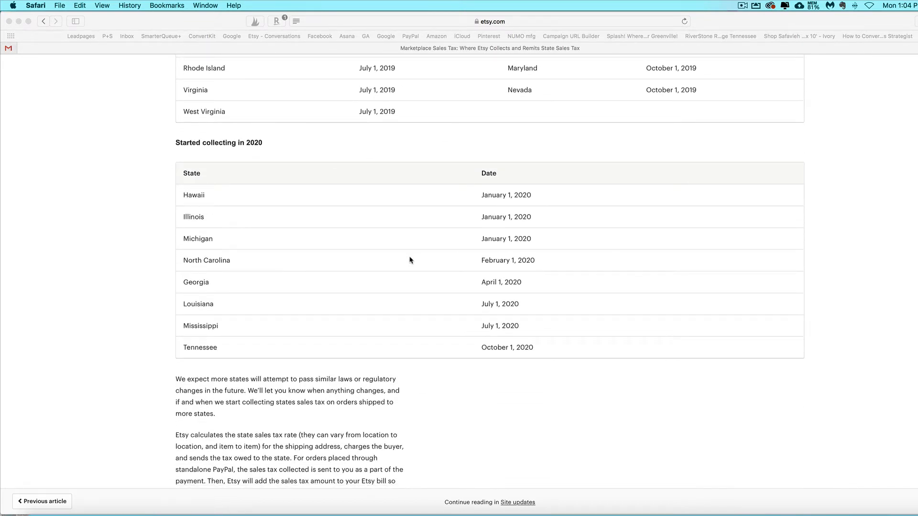
mouse_move(372, 283)
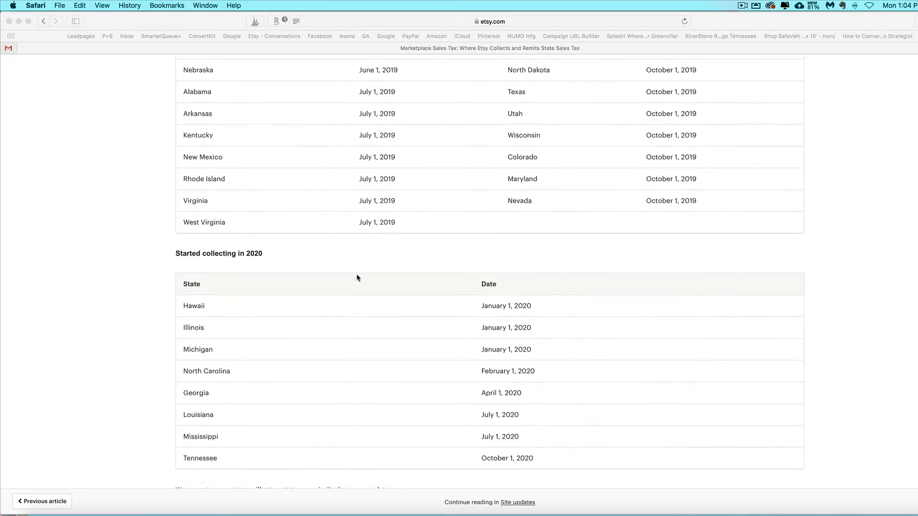
scroll("up", 3)
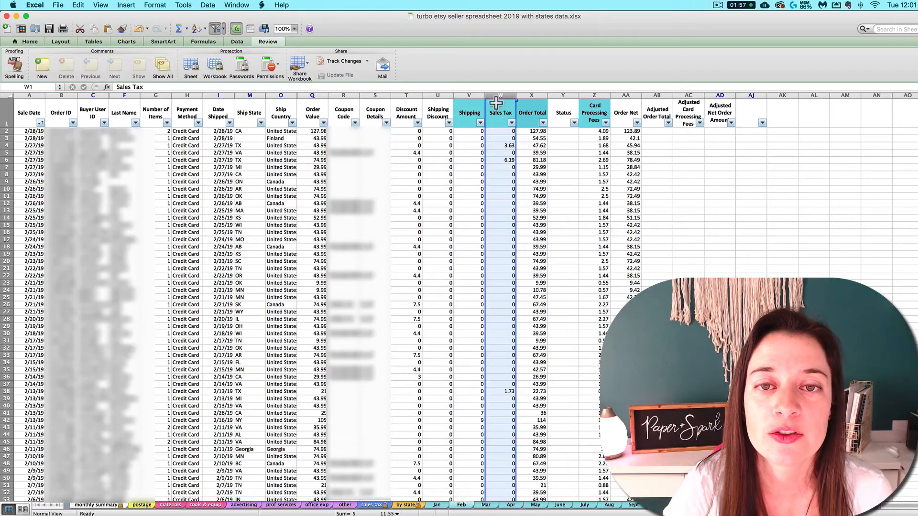
mouse_move(505, 393)
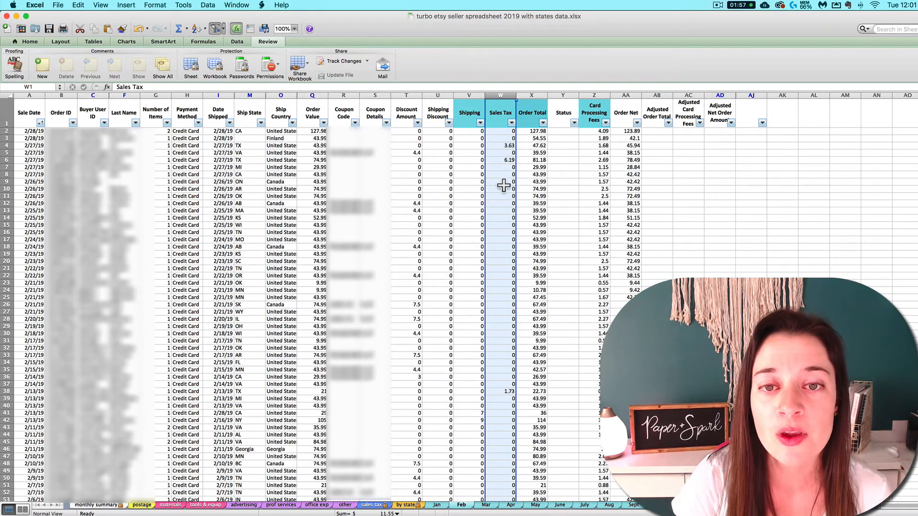
mouse_move(419, 155)
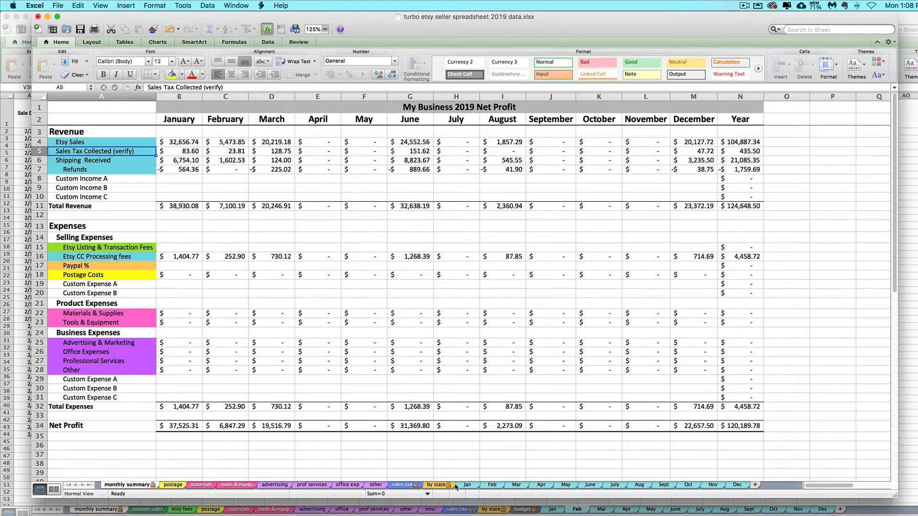
Read one order's 5.6 sales tax and the Sales Tax column total, then return to the monthly summary
left_click(399, 484)
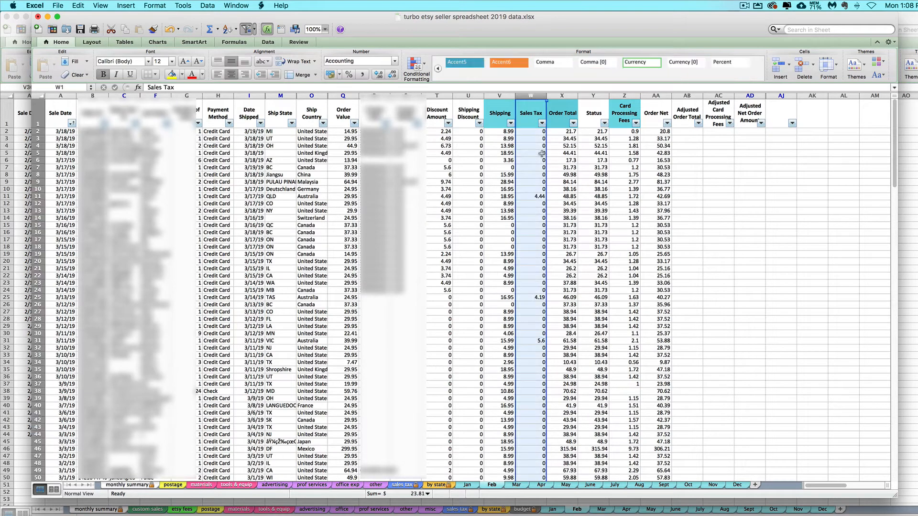
mouse_move(529, 202)
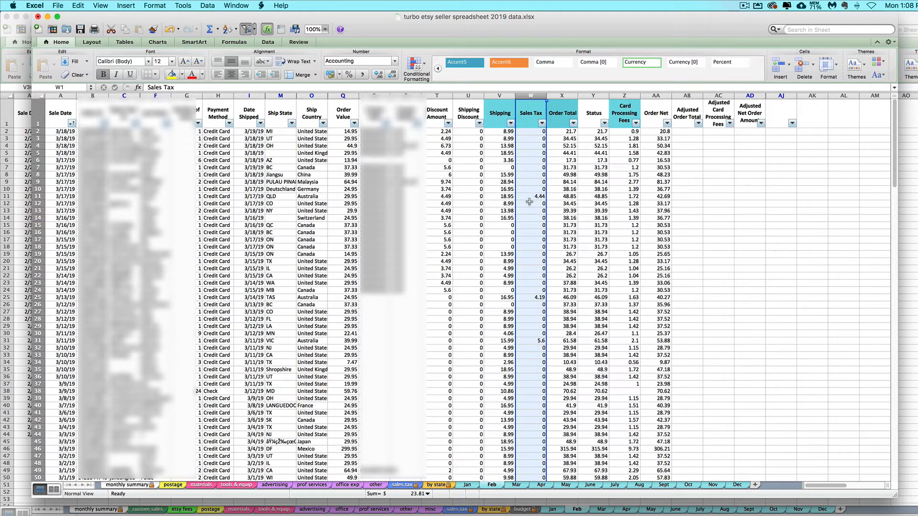
mouse_move(521, 287)
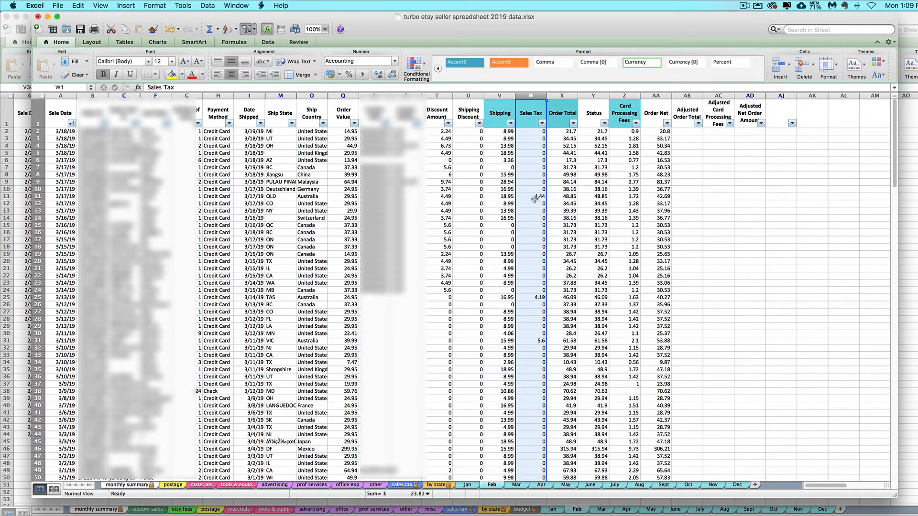
mouse_move(533, 205)
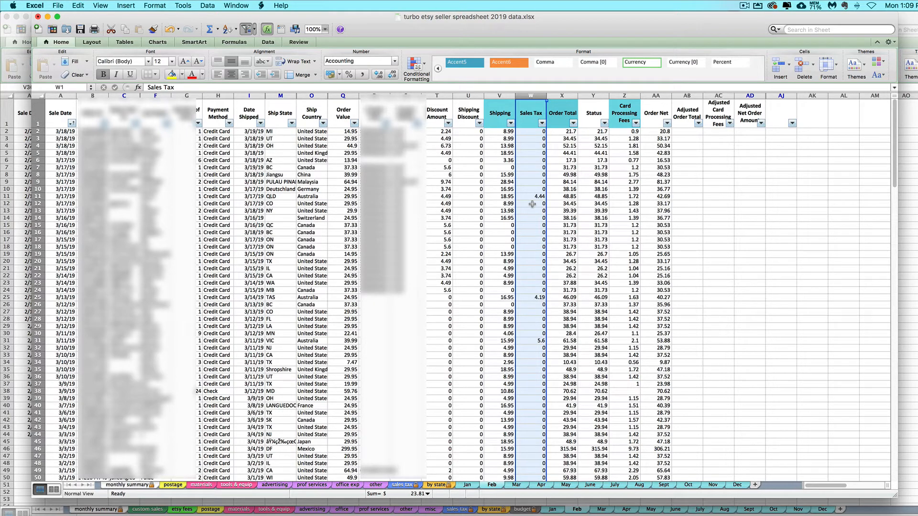
mouse_move(531, 200)
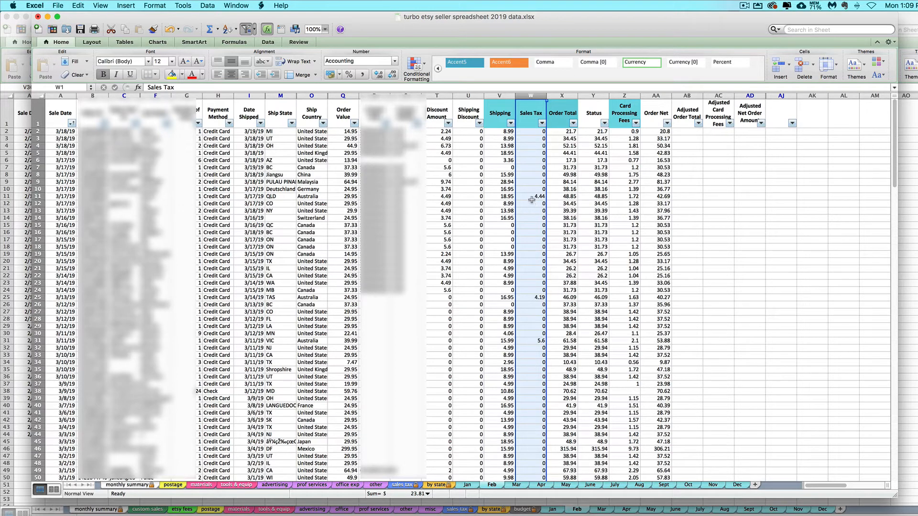
mouse_move(529, 141)
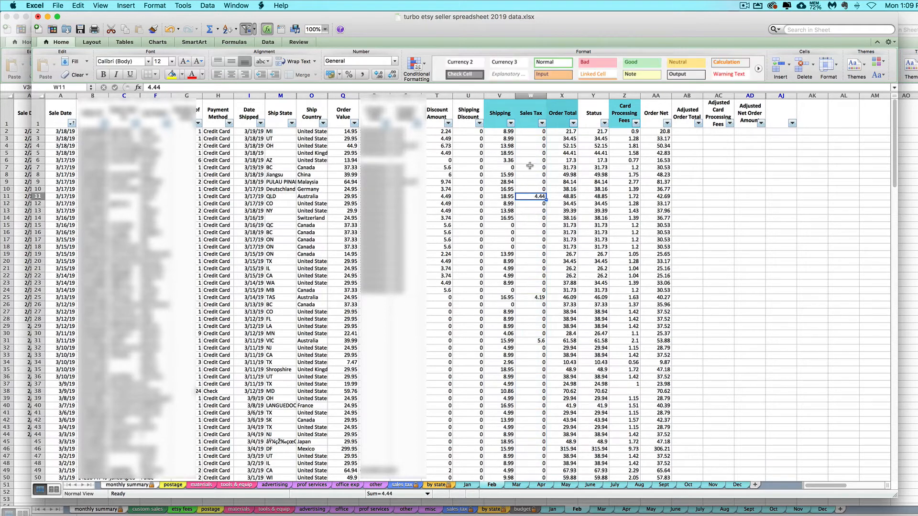
mouse_move(532, 290)
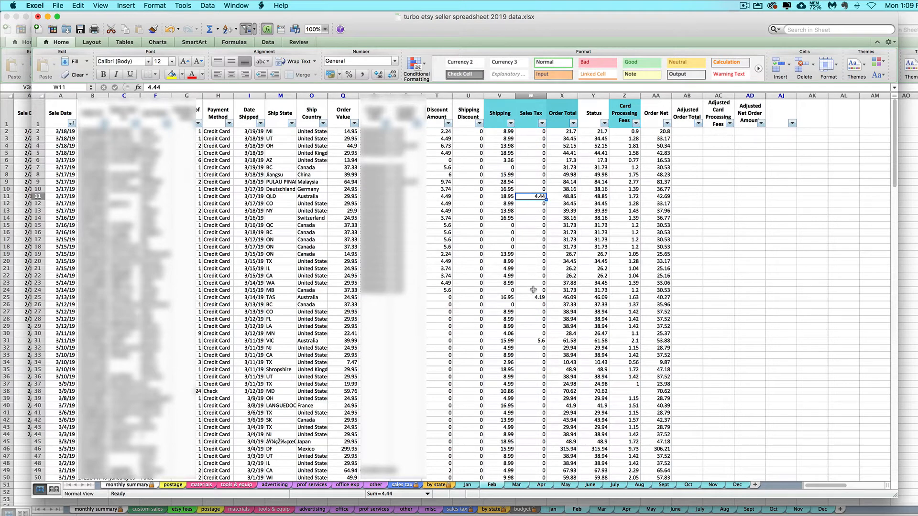
left_click(531, 341)
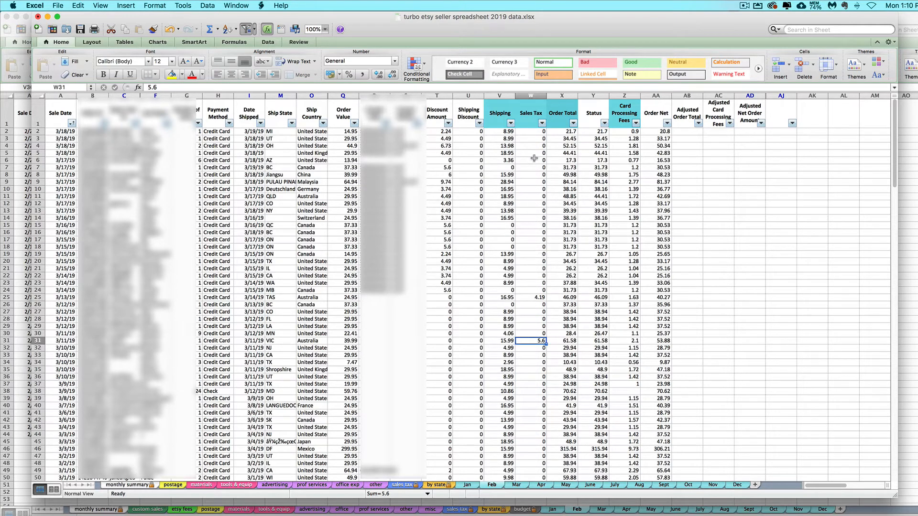
mouse_move(538, 194)
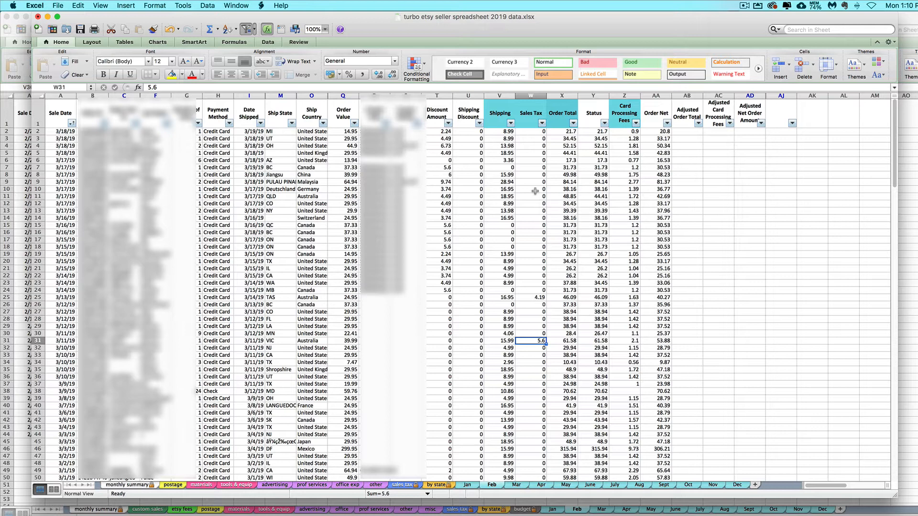
mouse_move(535, 186)
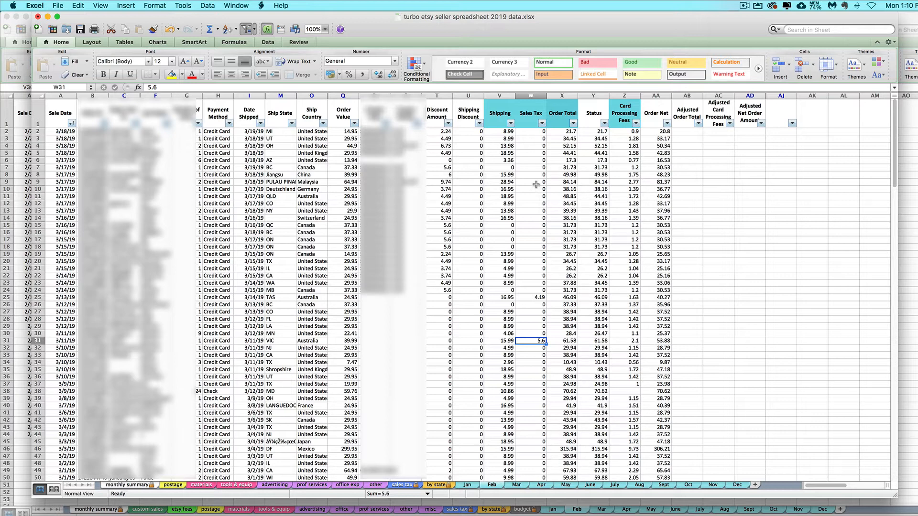
mouse_move(532, 285)
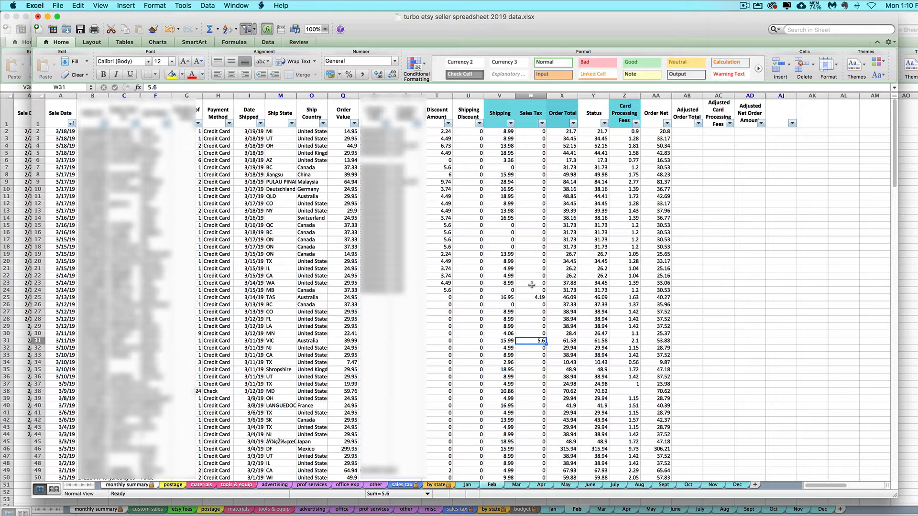
left_click(530, 96)
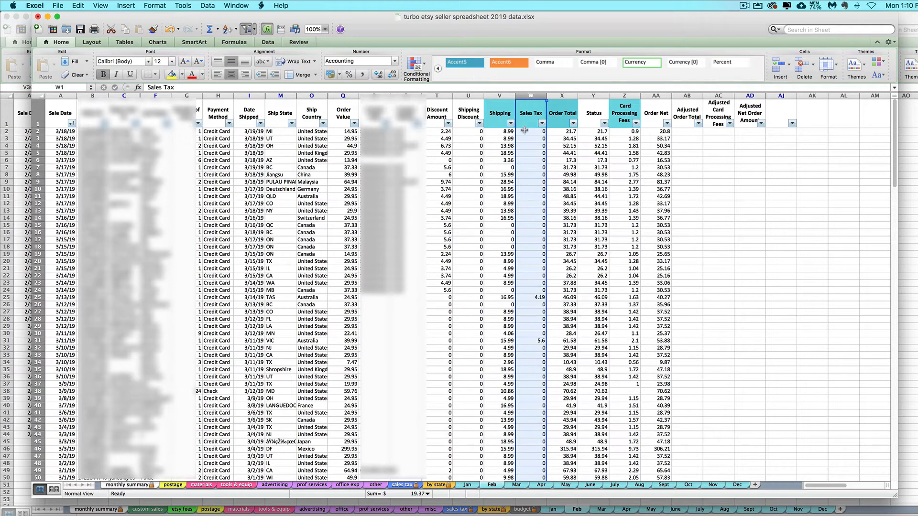
mouse_move(524, 209)
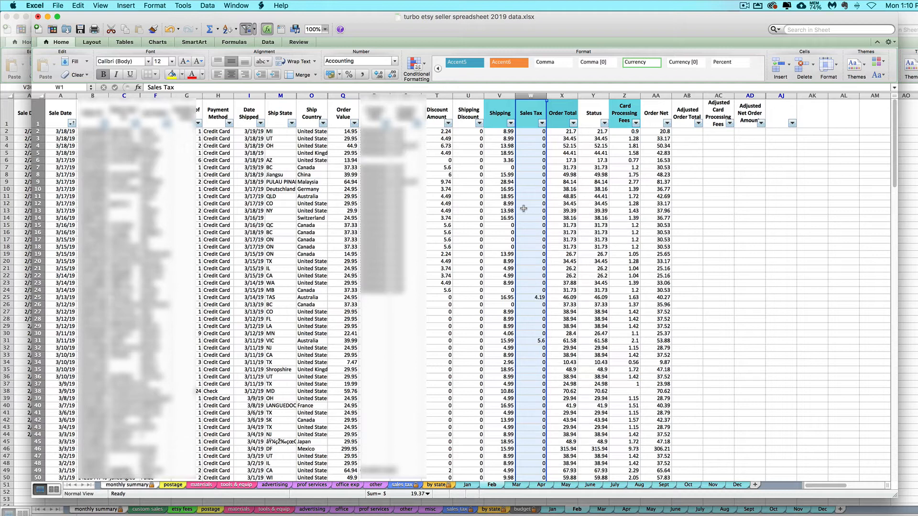
mouse_move(529, 253)
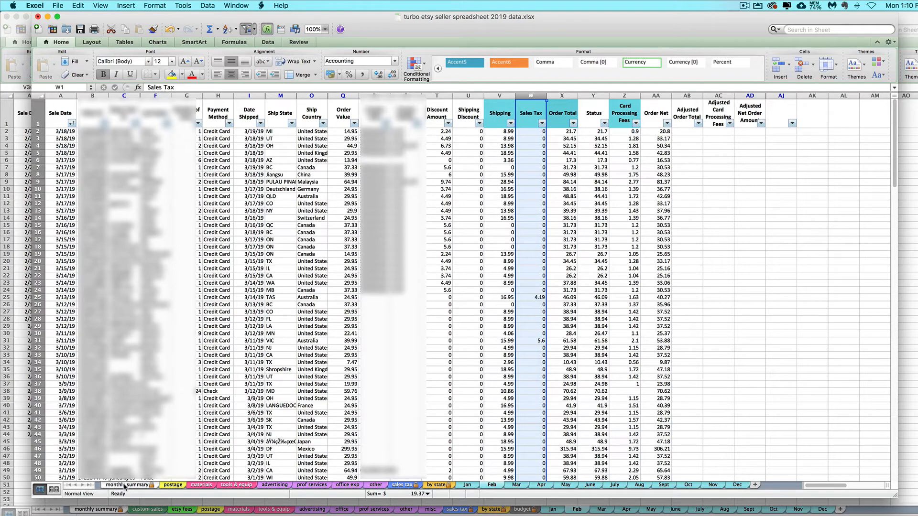
left_click(126, 484)
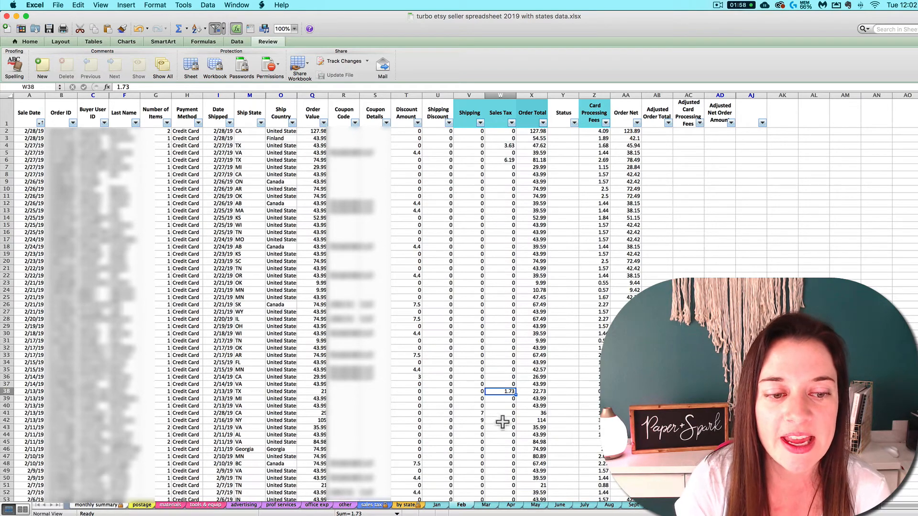
Total the February Sales Tax column and pick out the Washington order on row 17
scroll("down", 3)
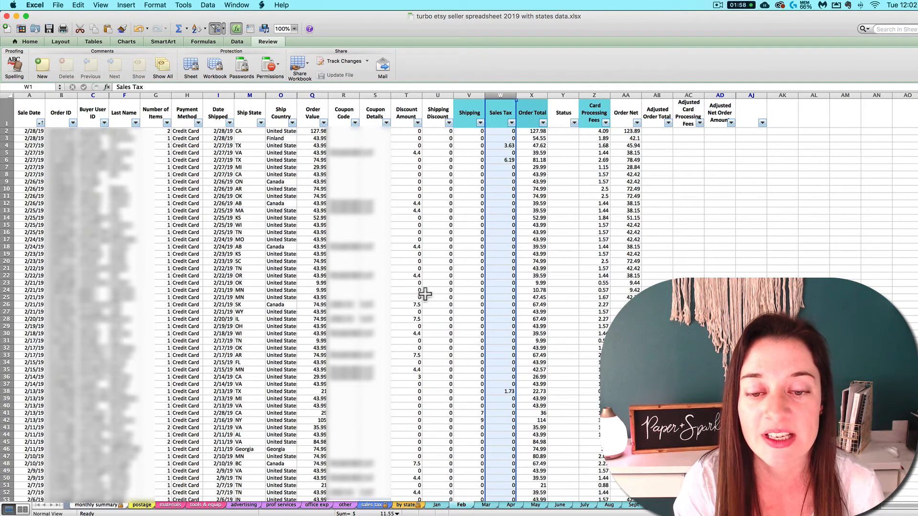
left_click(96, 504)
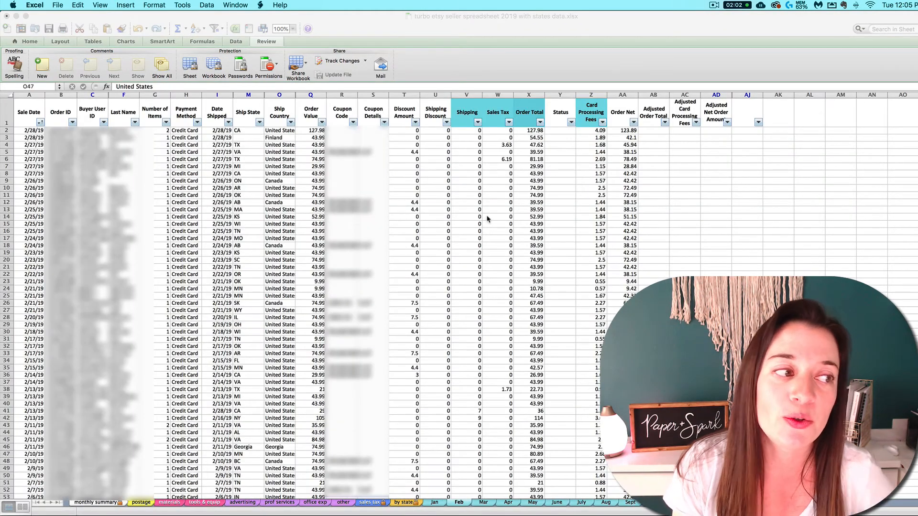
mouse_move(459, 252)
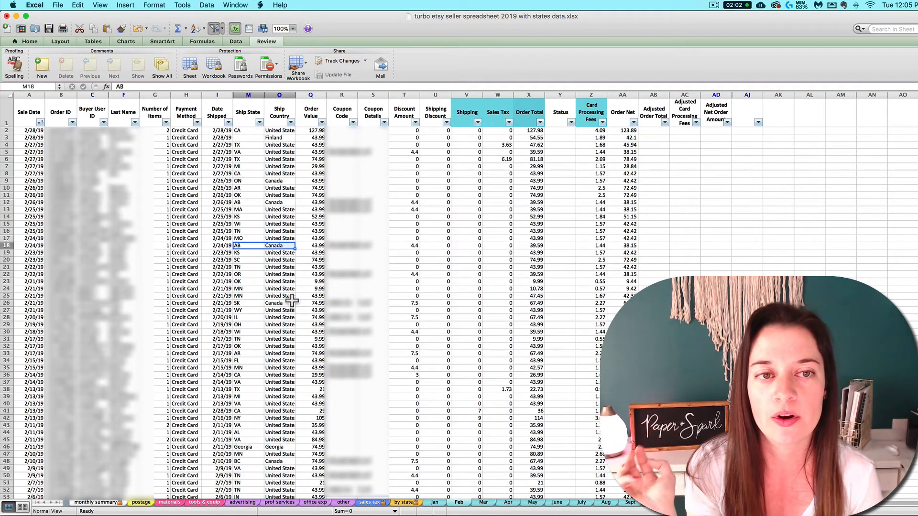
mouse_move(256, 218)
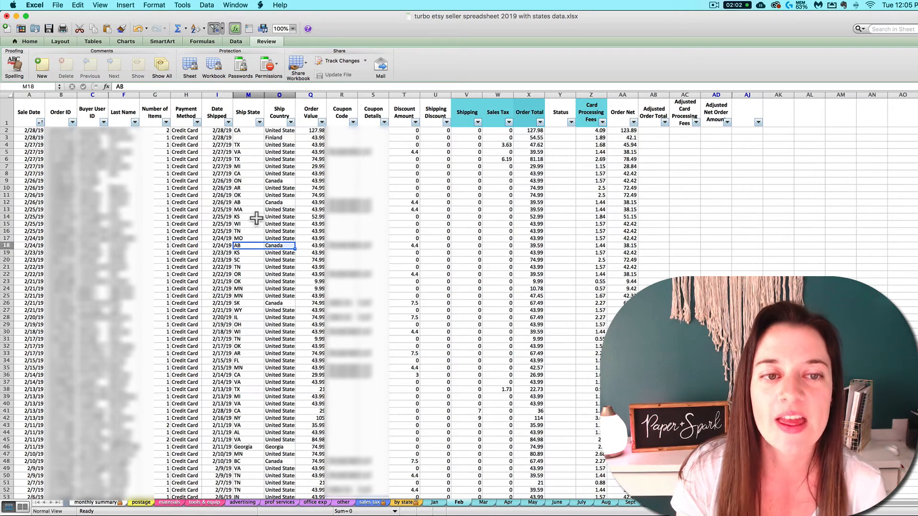
mouse_move(253, 298)
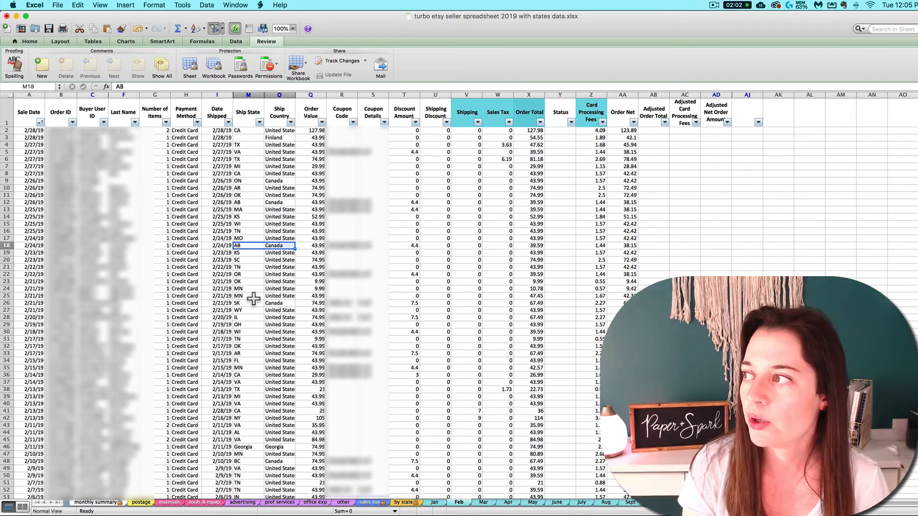
mouse_move(499, 240)
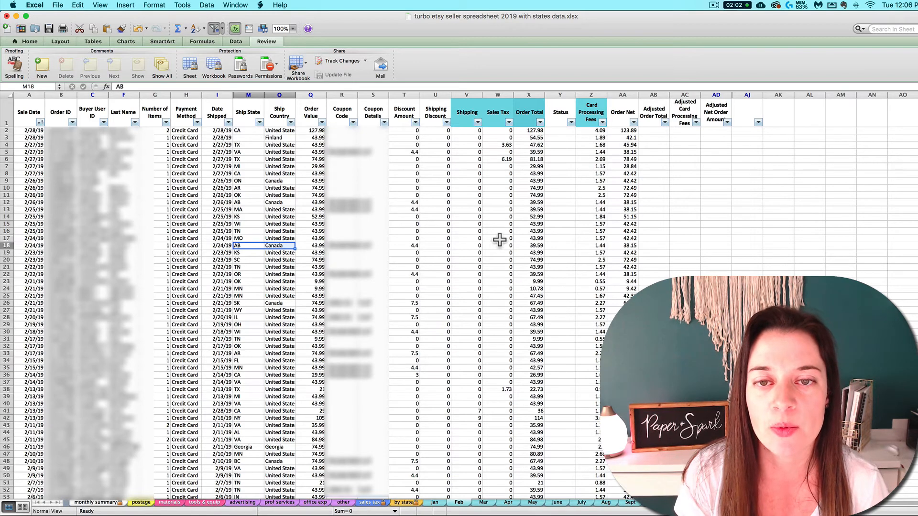
mouse_move(498, 165)
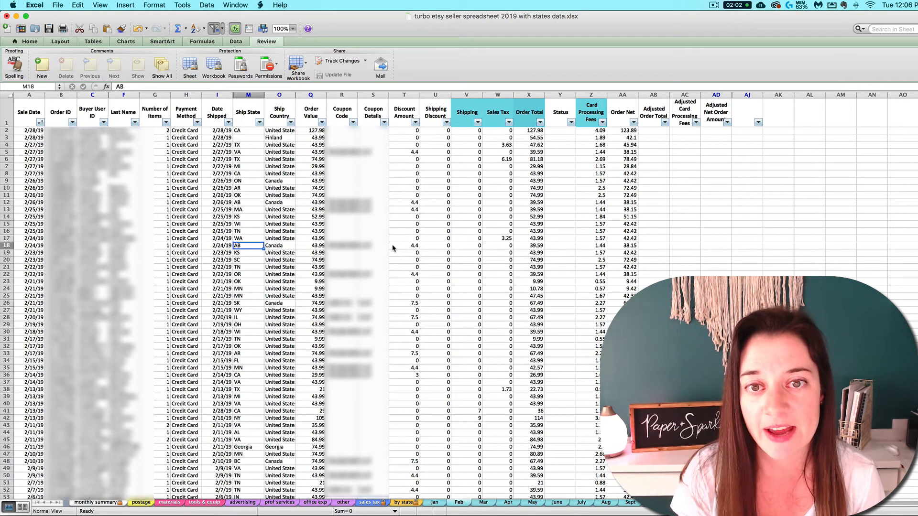
left_click(248, 238)
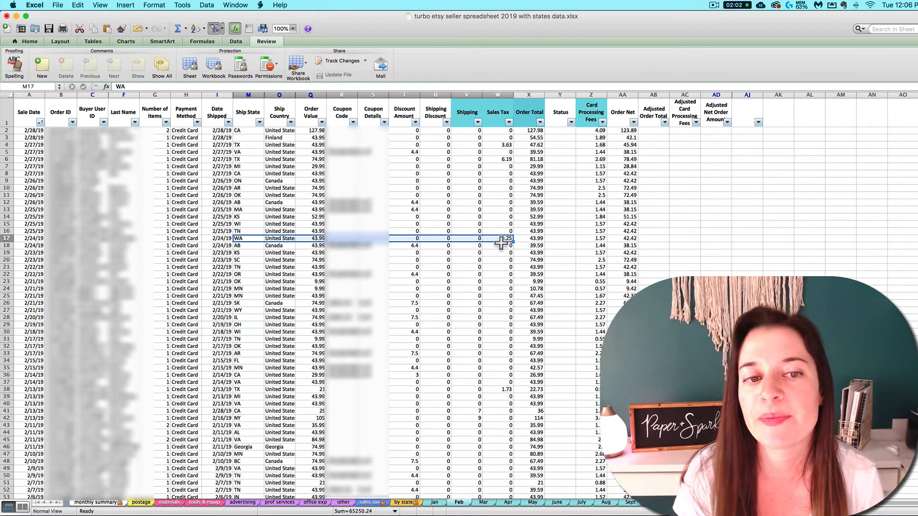
left_click(497, 238)
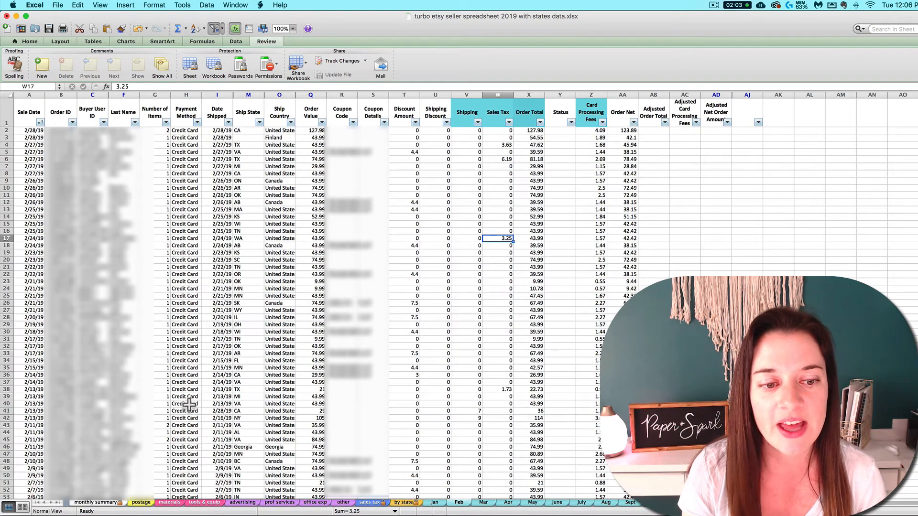
Compare row 17's 3.25 sales tax with the Canadian order's zero, then show =SUM(Feb!$W:$W) giving 11.55
left_click(94, 501)
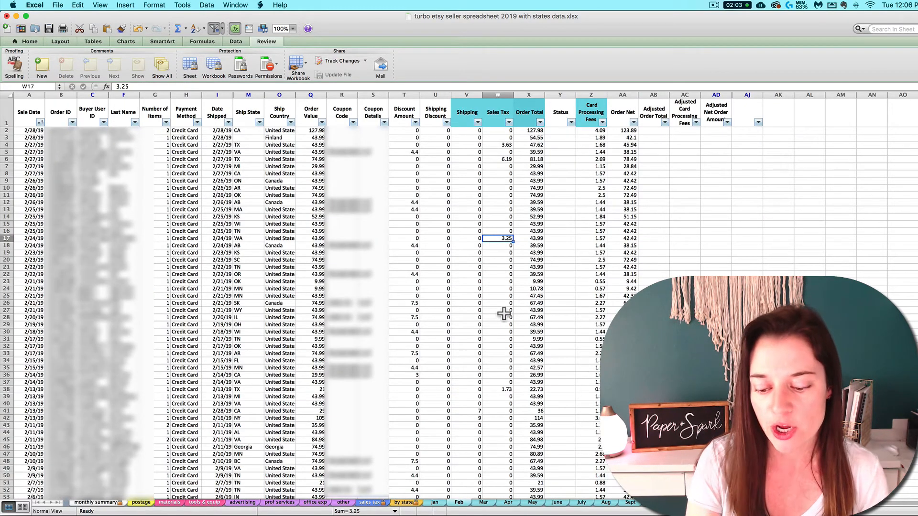
left_click(497, 245)
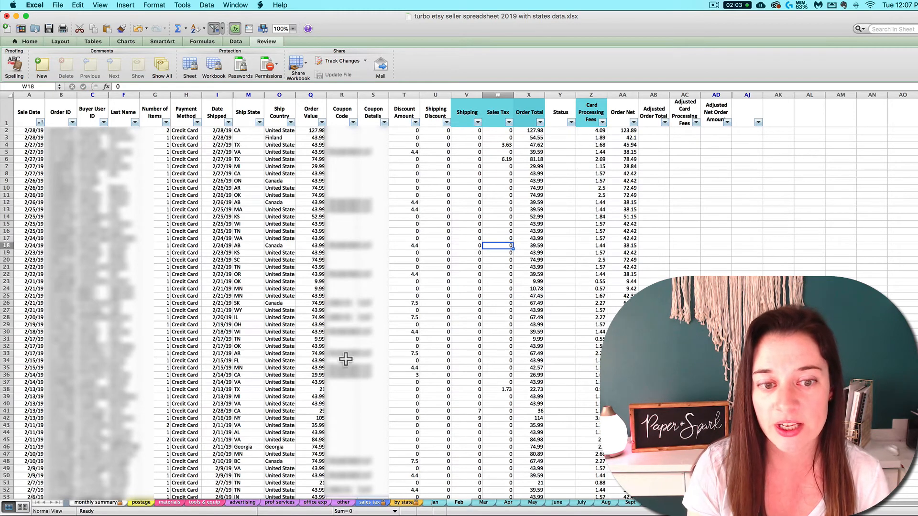
mouse_move(178, 398)
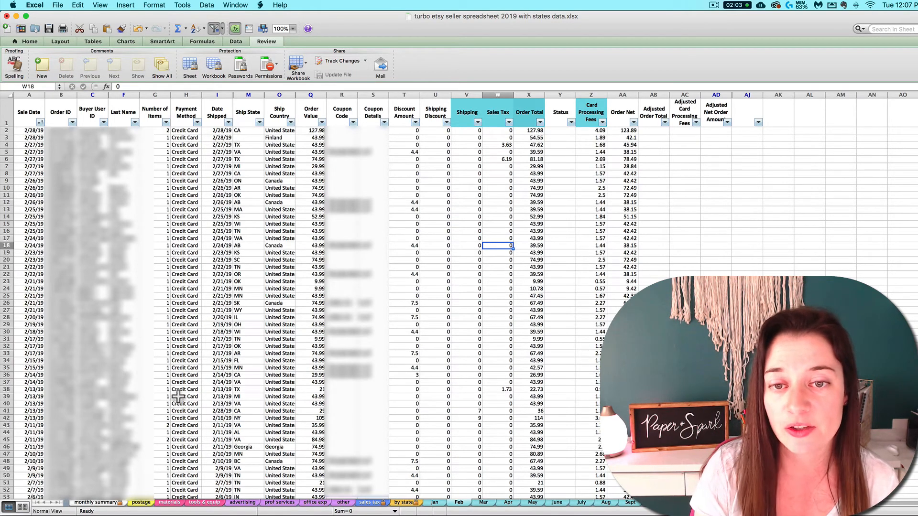
left_click(97, 501)
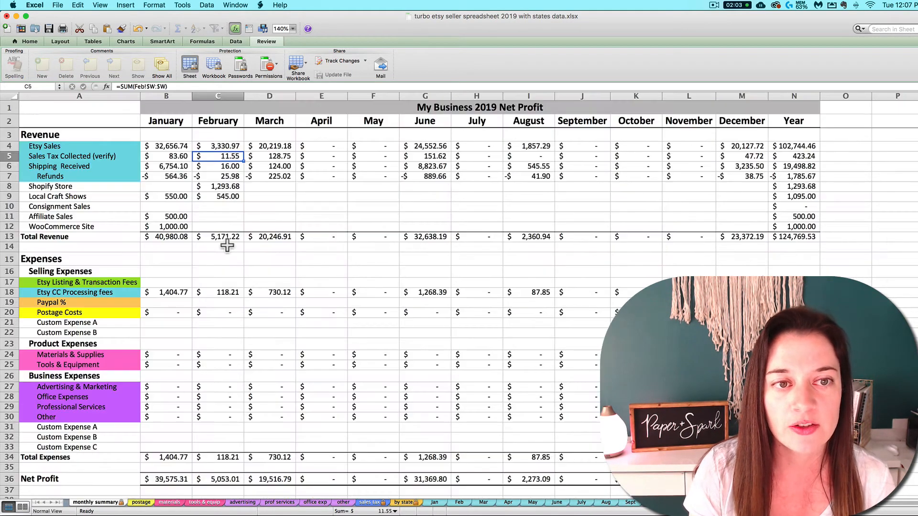
mouse_move(212, 158)
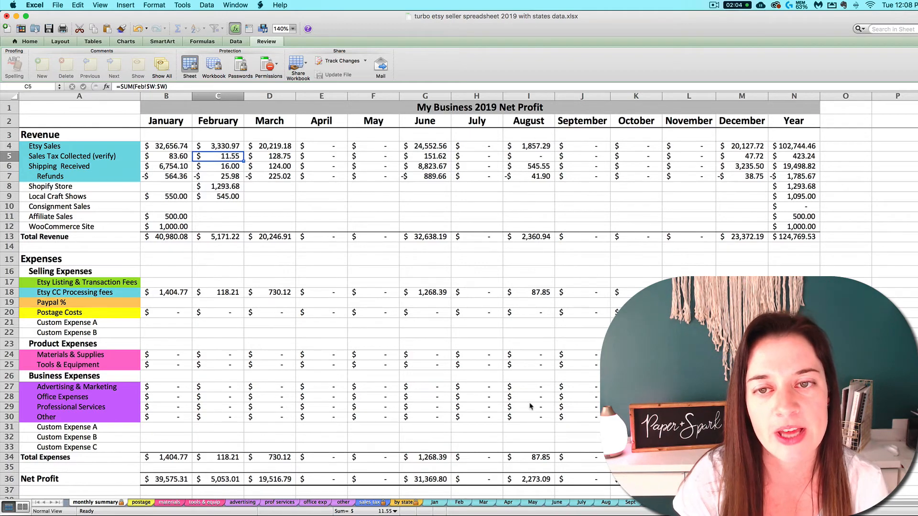
Return to the Feb orders sheet to compare the Shipping column total with Shipping Received 16.00
left_click(406, 501)
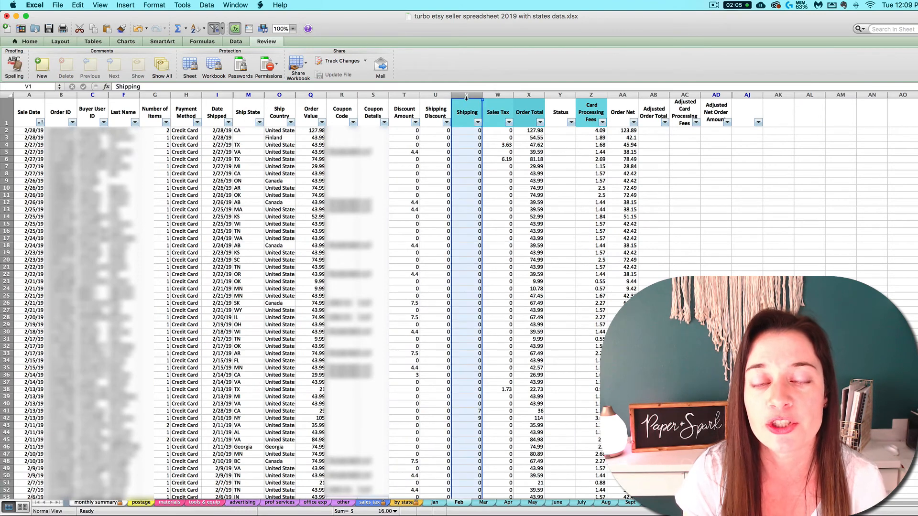
mouse_move(479, 177)
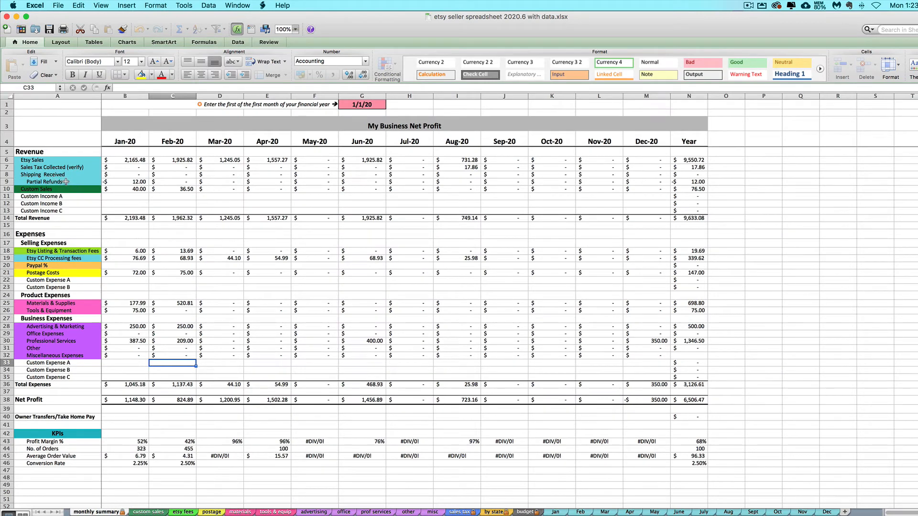
From the Partial Refunds row, find the January order with adjusted fees 1.21 and adjusted net 30.78
left_click(45, 182)
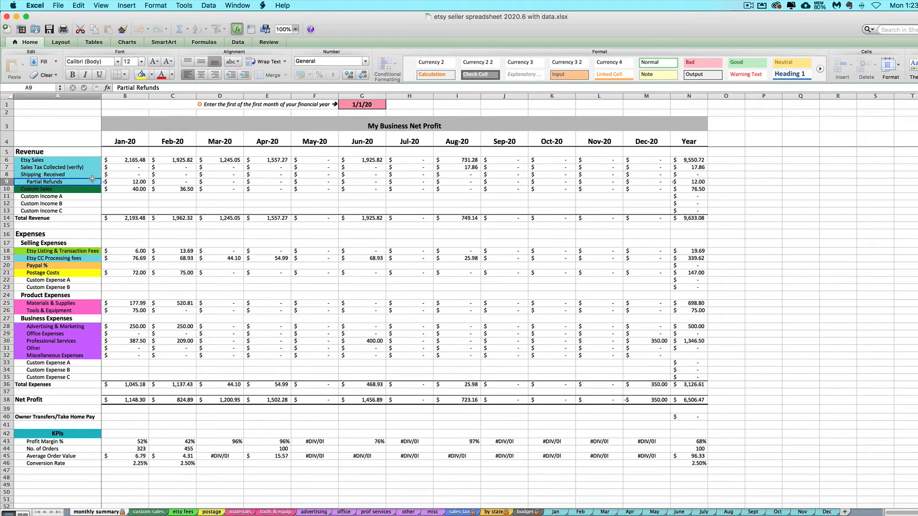
mouse_move(285, 186)
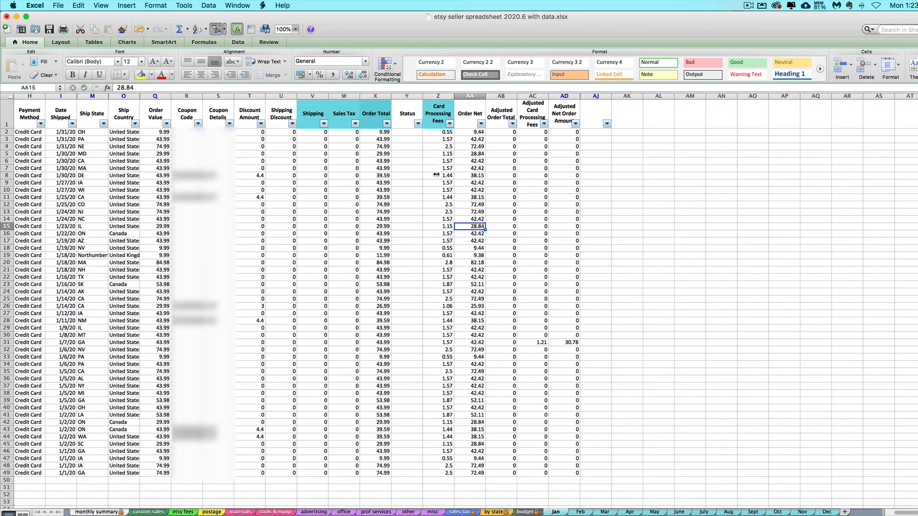
mouse_move(465, 135)
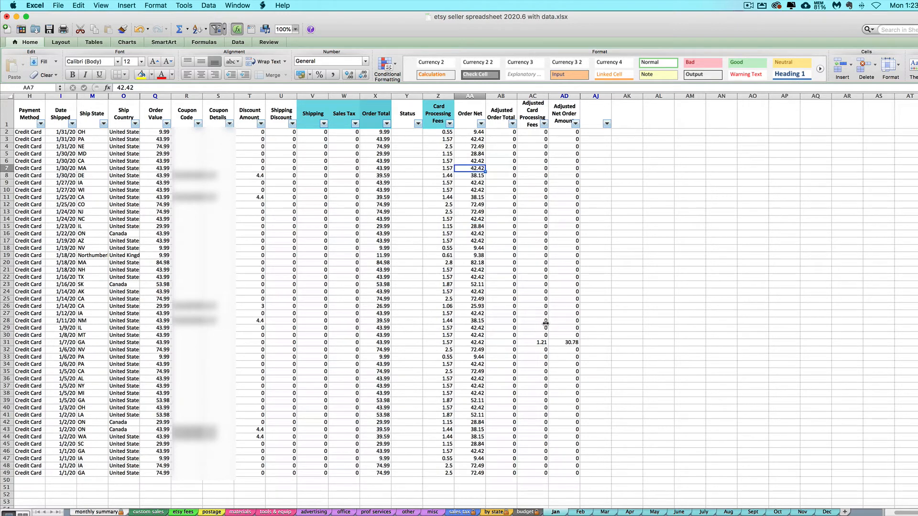
mouse_move(500, 186)
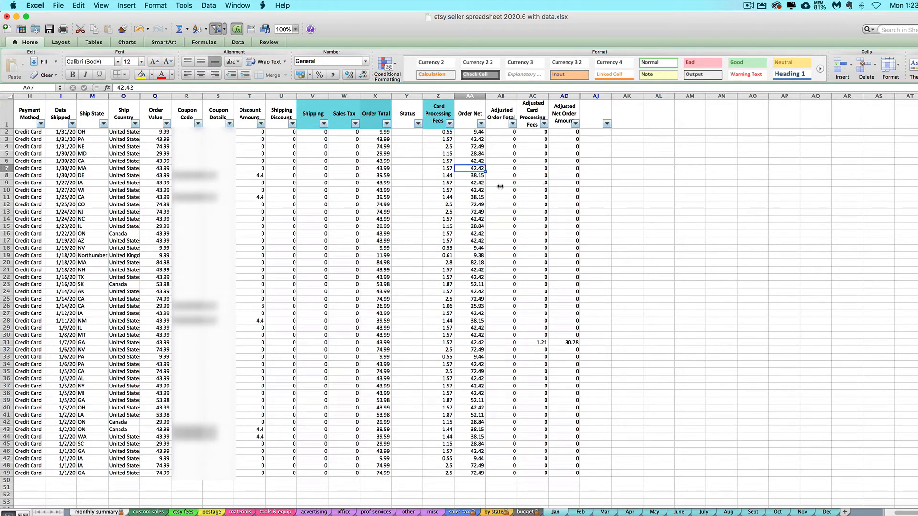
mouse_move(533, 178)
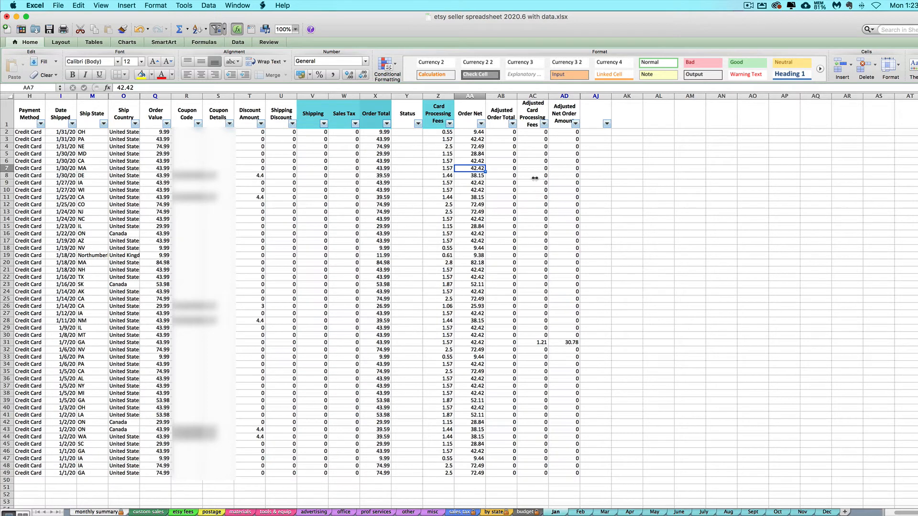
mouse_move(499, 130)
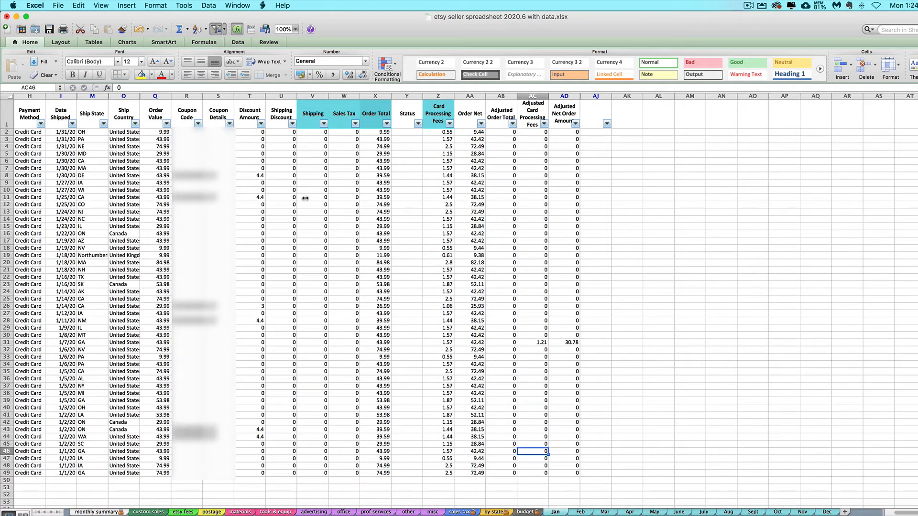
mouse_move(497, 143)
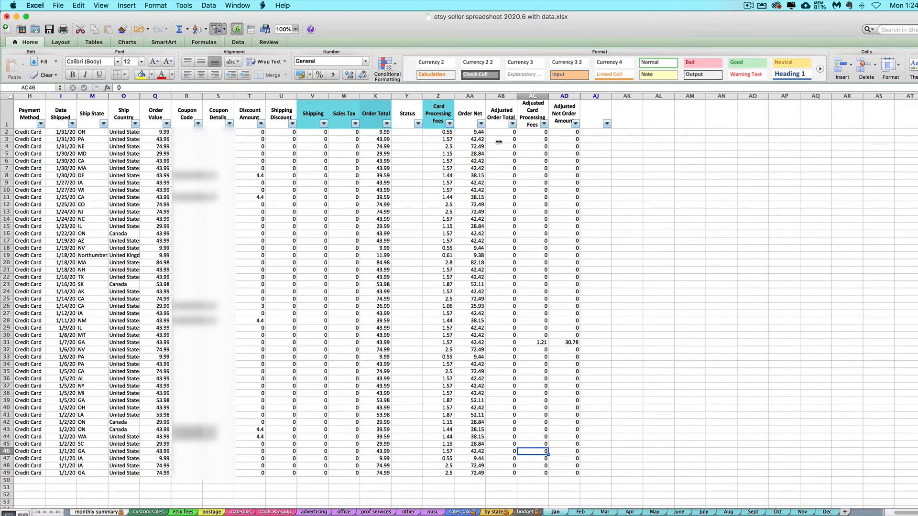
left_click(533, 342)
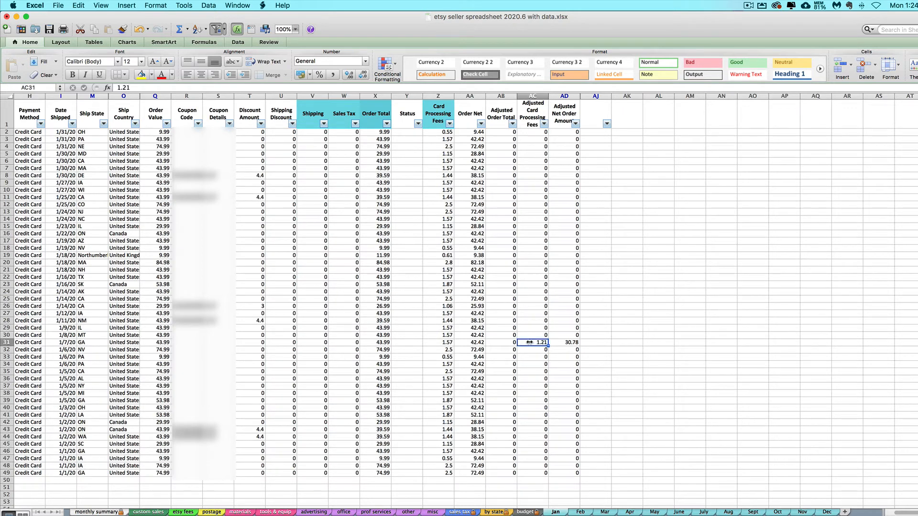
left_click(564, 342)
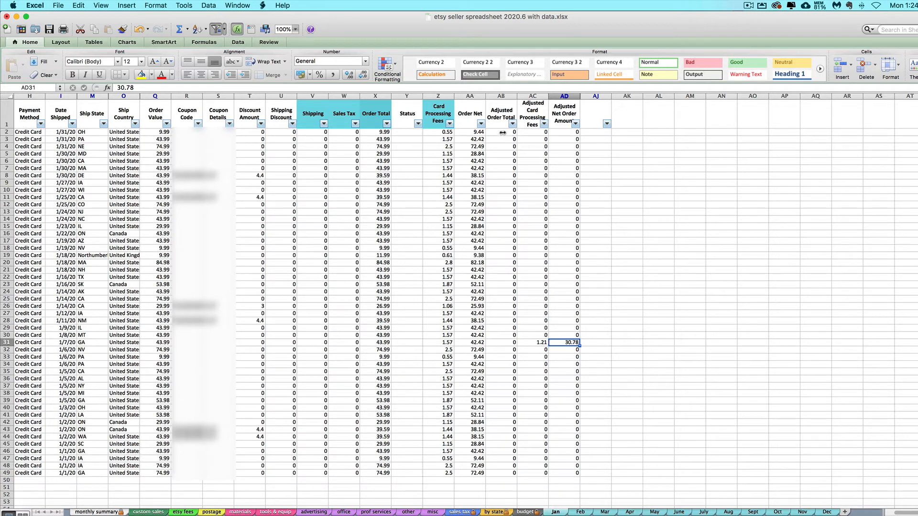
left_click(501, 132)
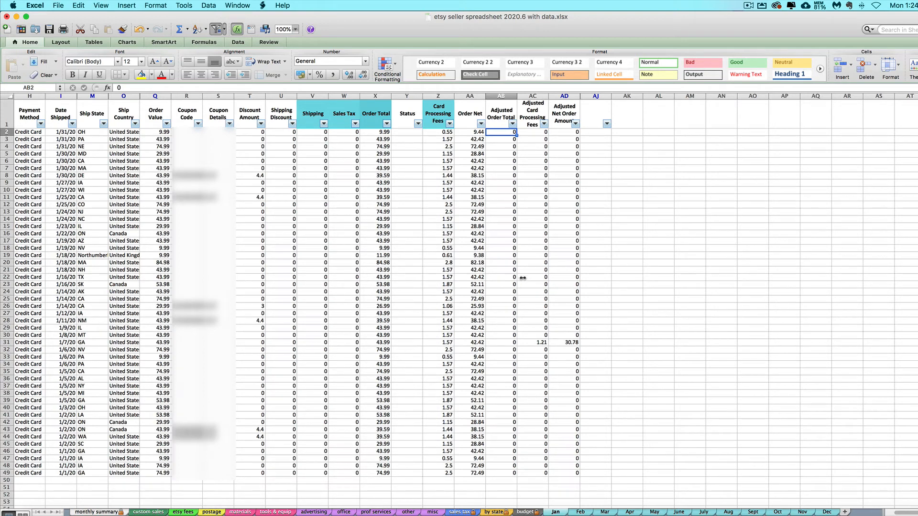
mouse_move(517, 346)
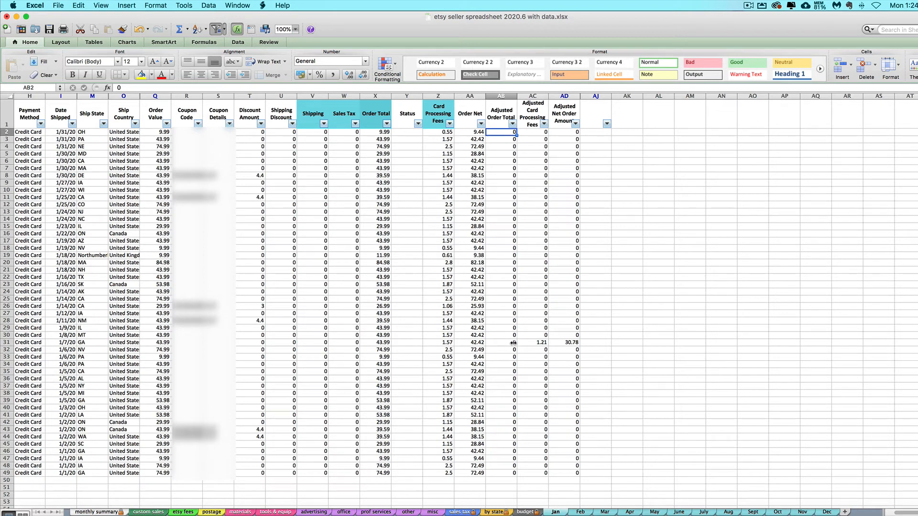
mouse_move(504, 209)
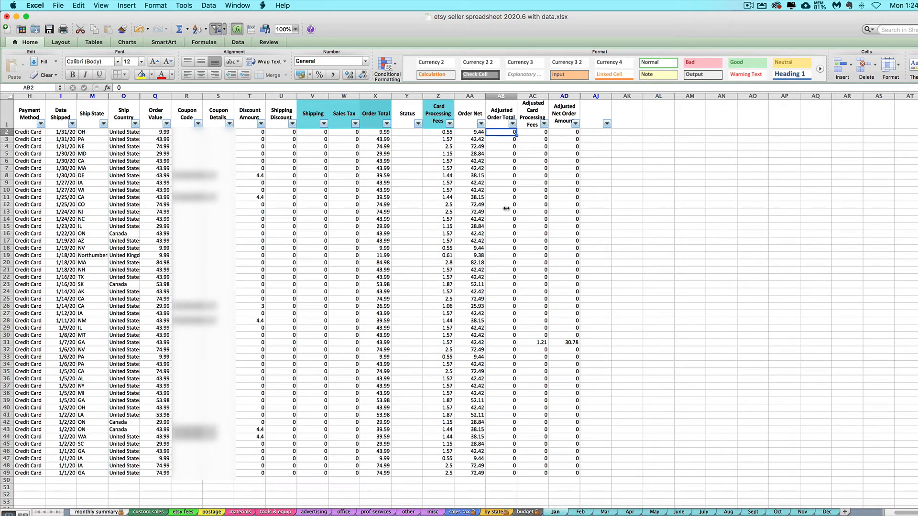
mouse_move(502, 270)
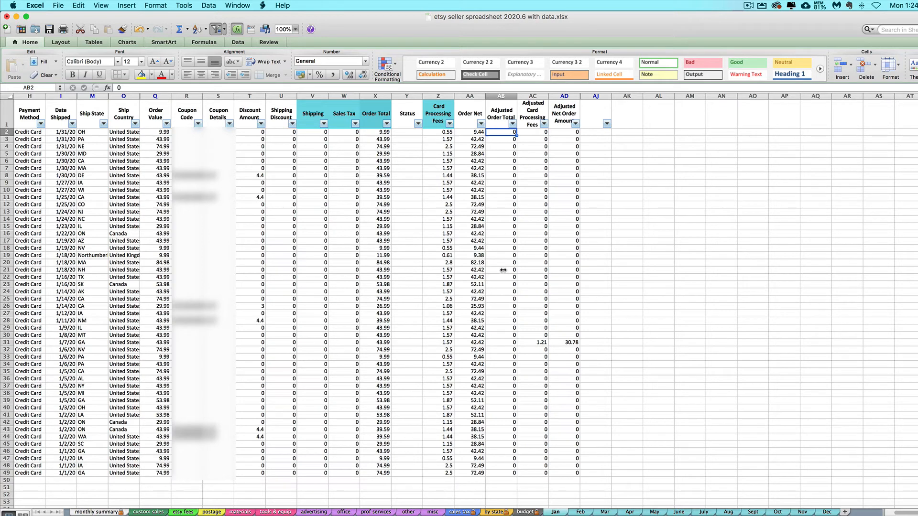
mouse_move(523, 255)
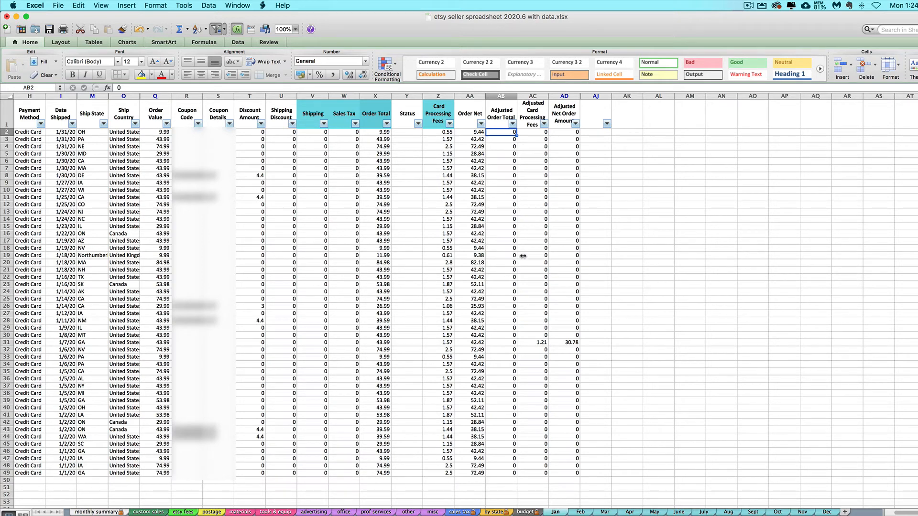
left_click(532, 342)
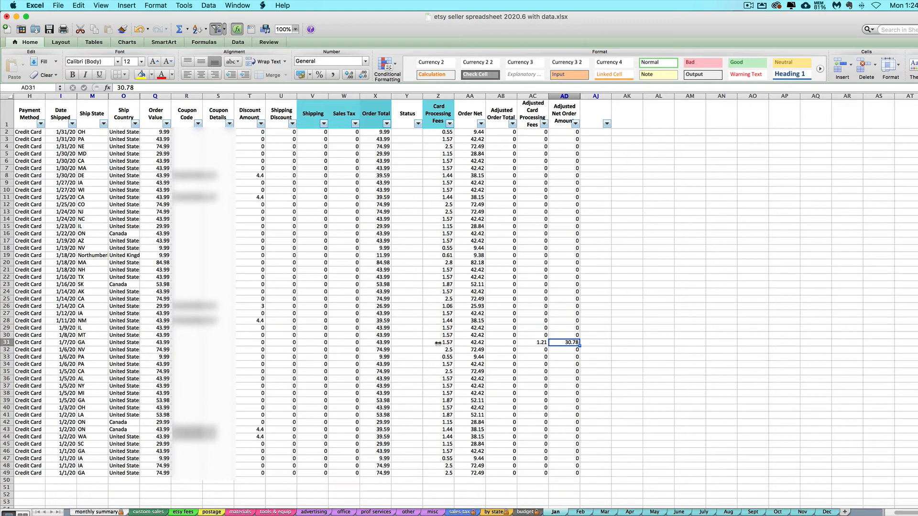
mouse_move(404, 342)
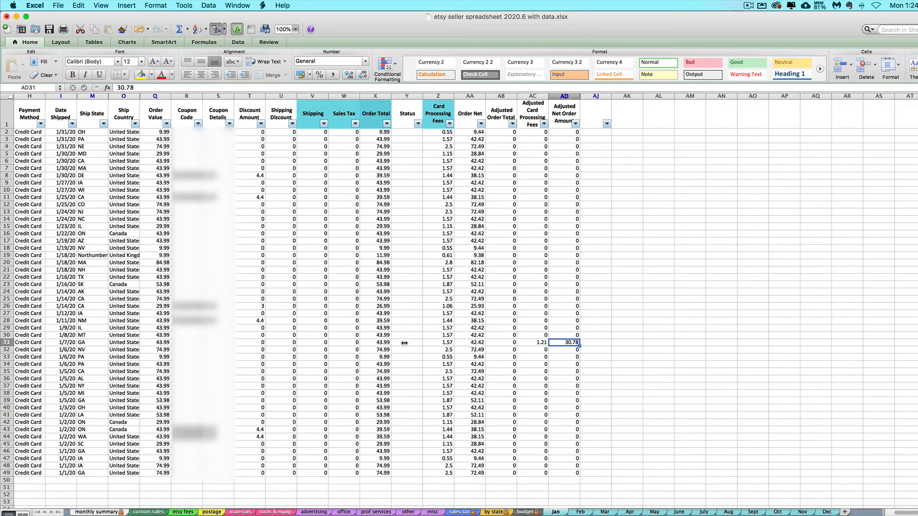
mouse_move(538, 343)
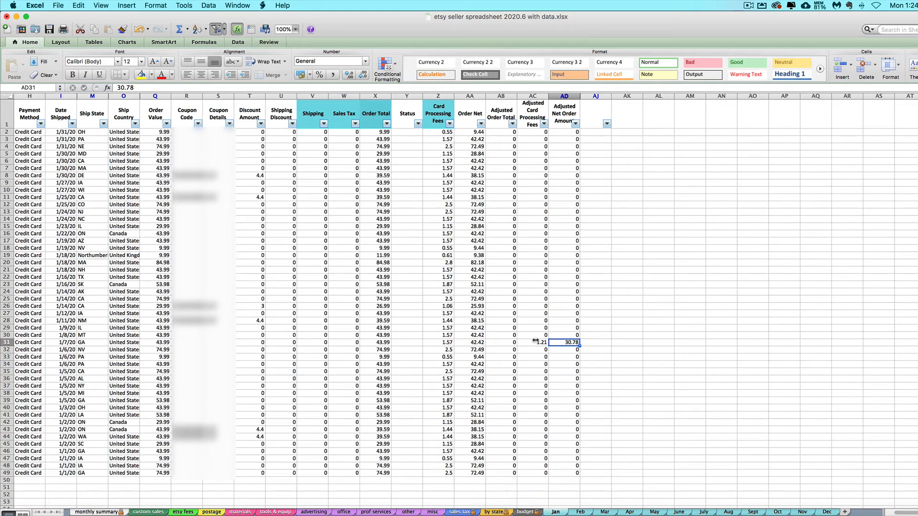
left_click(374, 342)
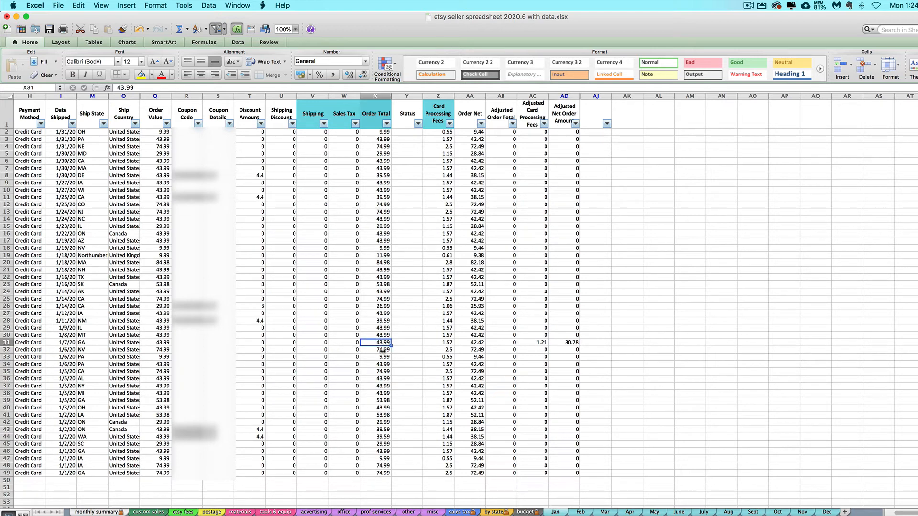
mouse_move(562, 343)
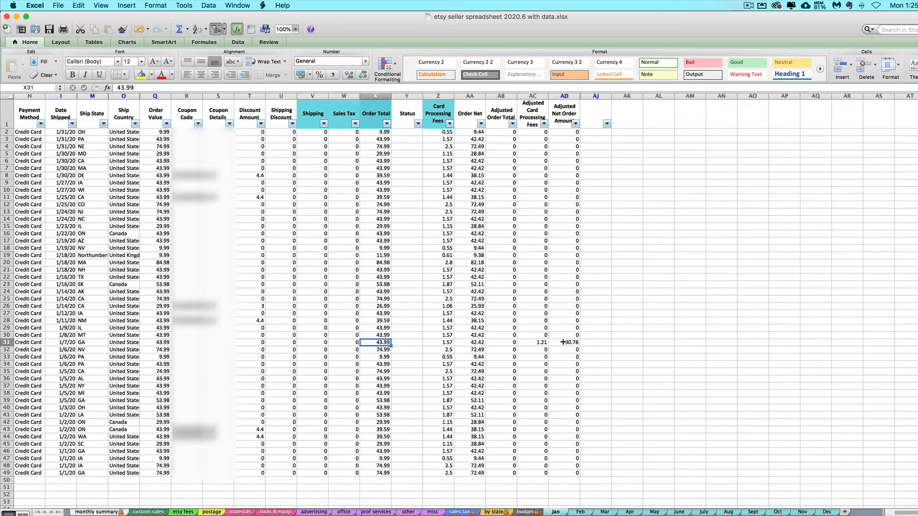
mouse_move(528, 342)
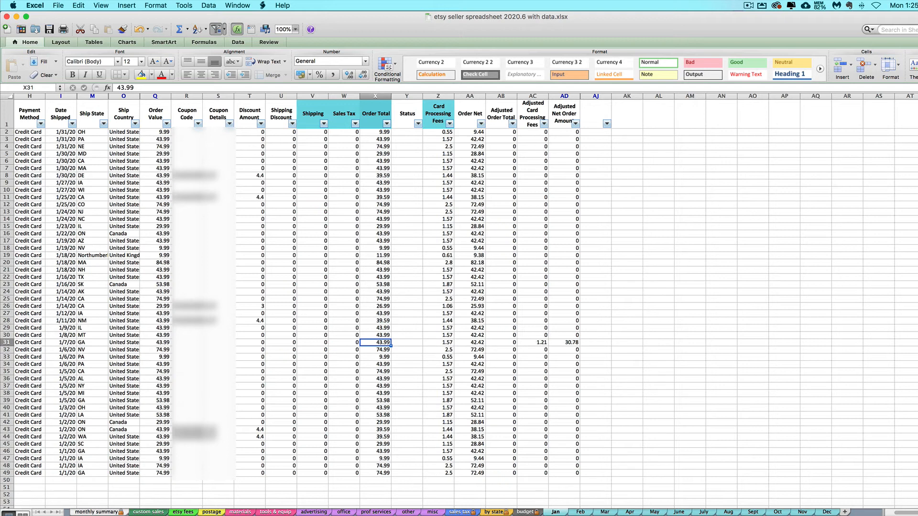
Show the monthly summary and select B9 to inspect January's 12.00 Partial Refunds formula
left_click(96, 512)
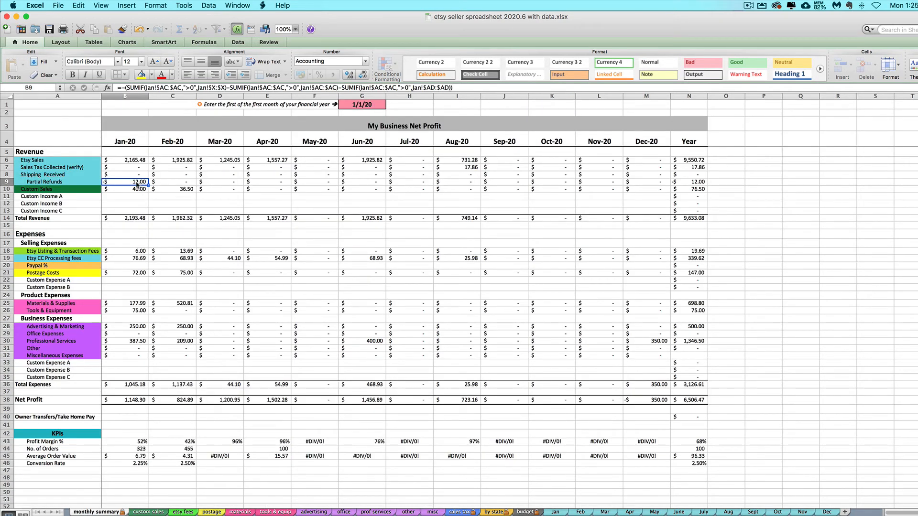
mouse_move(500, 504)
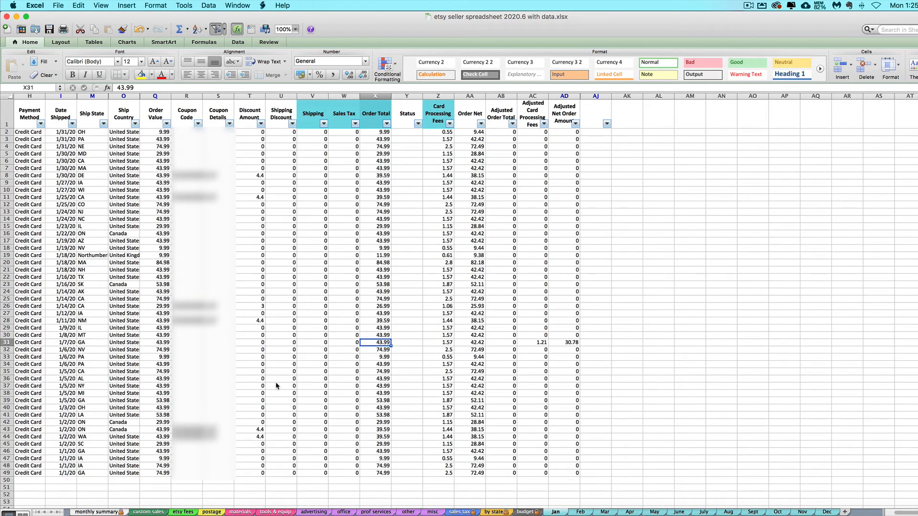
mouse_move(515, 376)
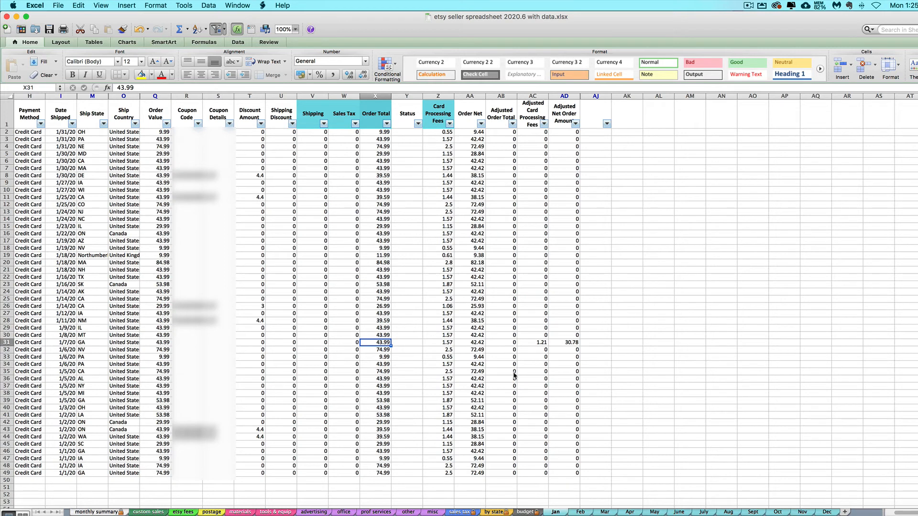
left_click(96, 512)
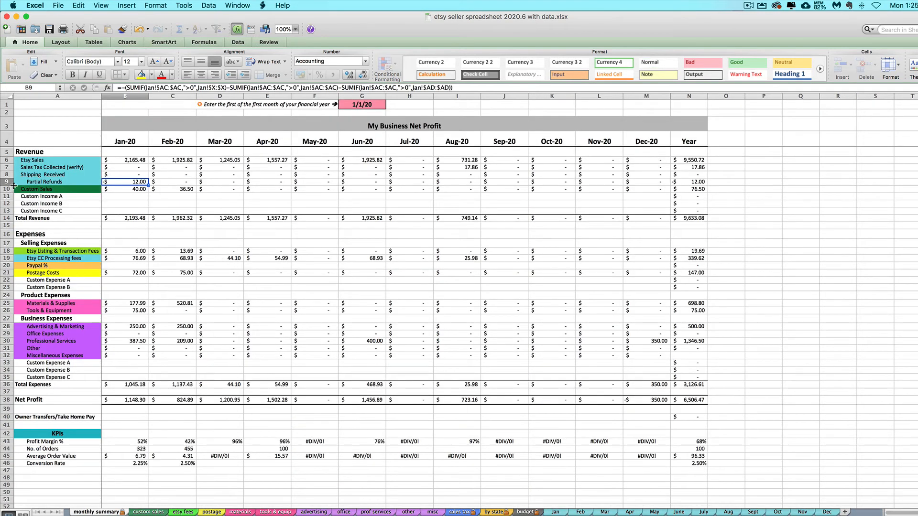
left_click(56, 182)
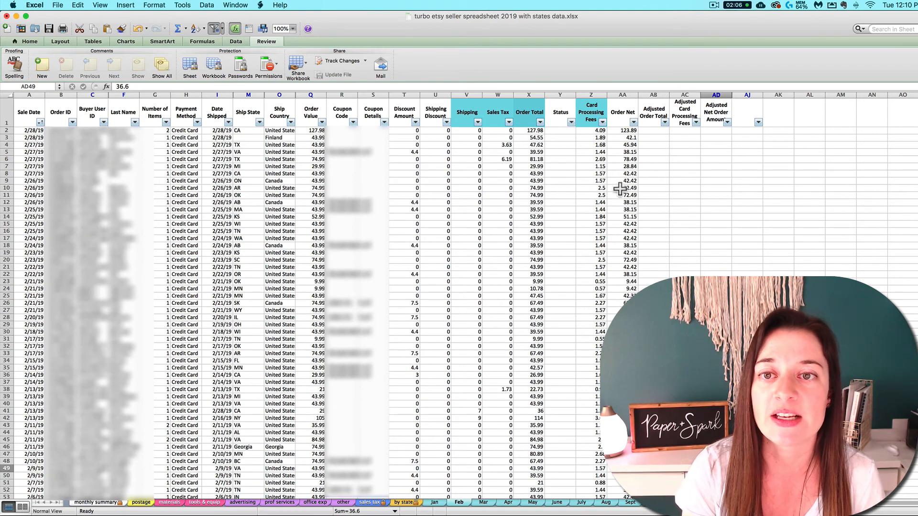
mouse_move(566, 198)
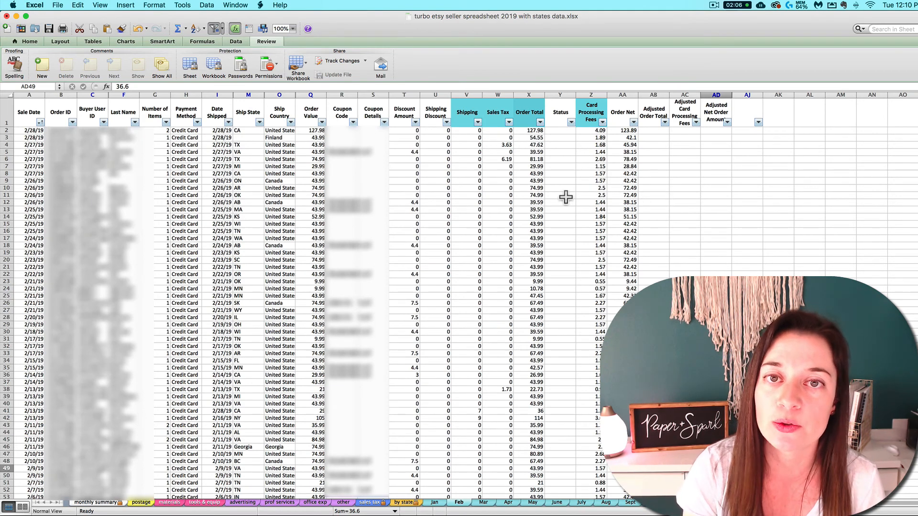
mouse_move(695, 252)
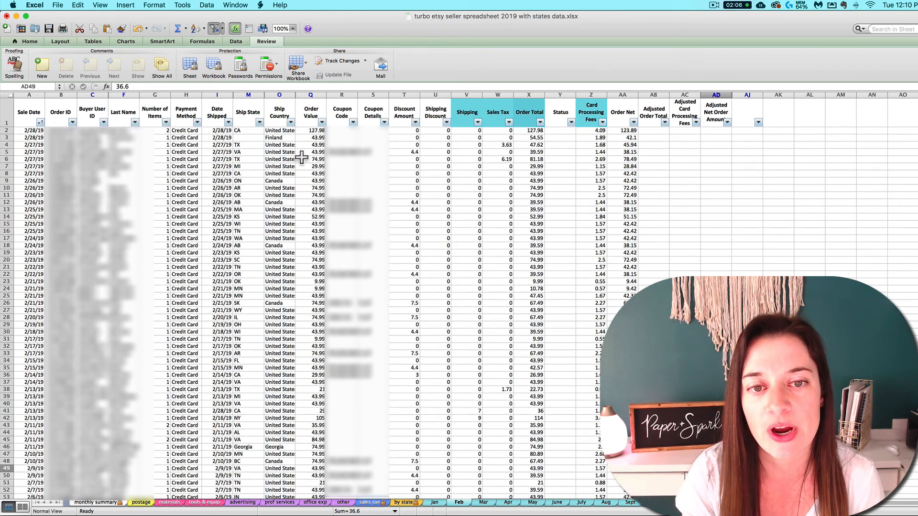
mouse_move(329, 221)
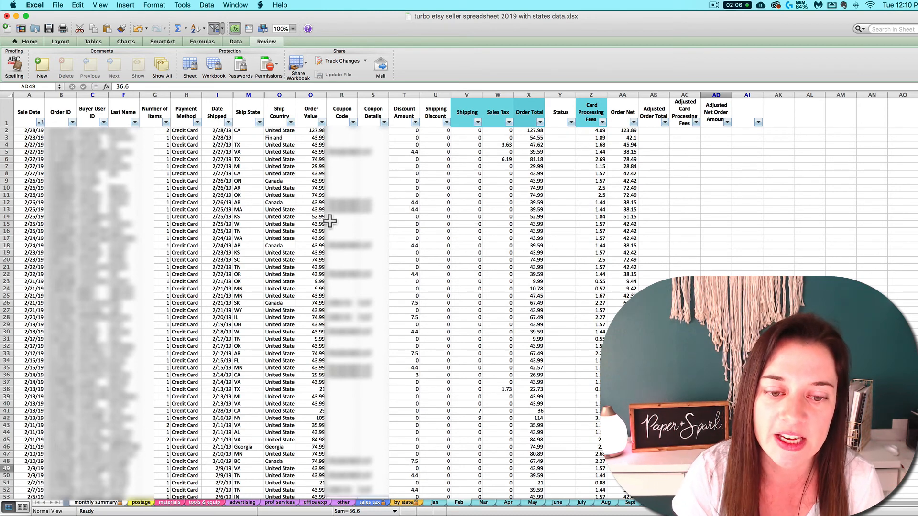
mouse_move(240, 286)
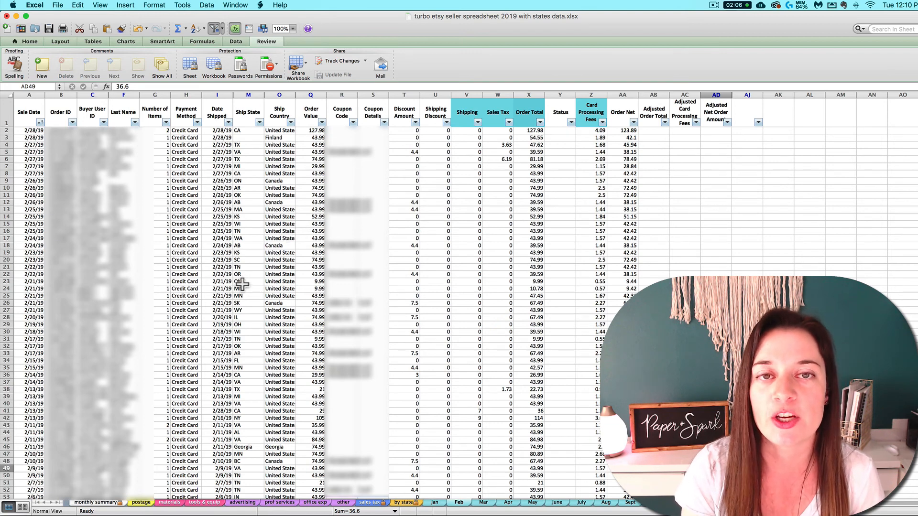
mouse_move(221, 397)
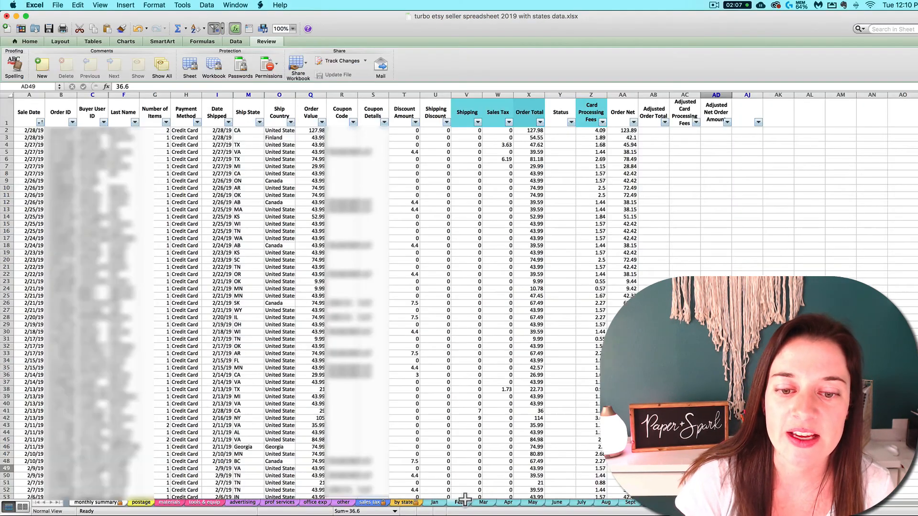
Show the February order data in the 2019 workbook
left_click(590, 94)
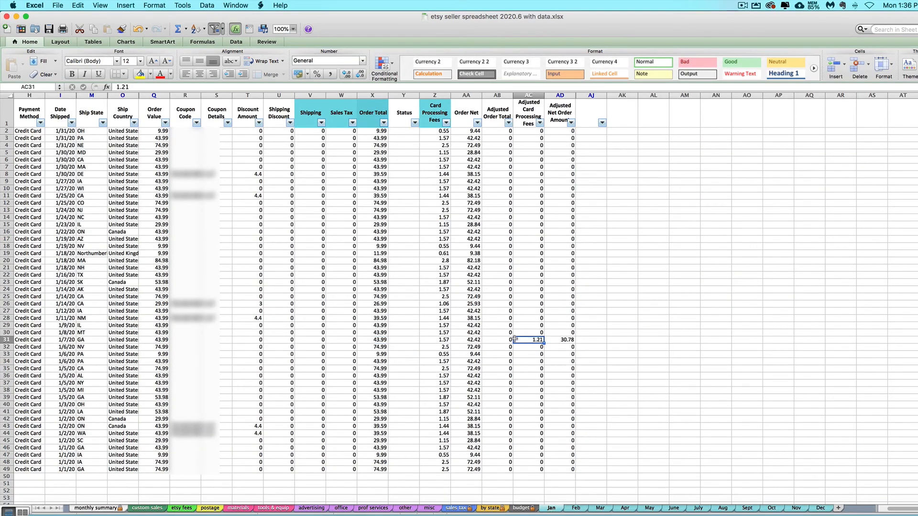
mouse_move(440, 340)
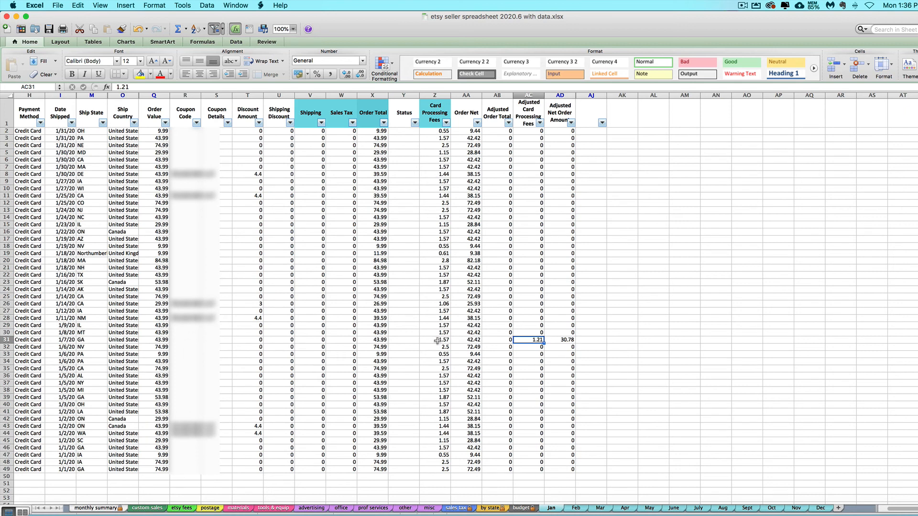
mouse_move(156, 455)
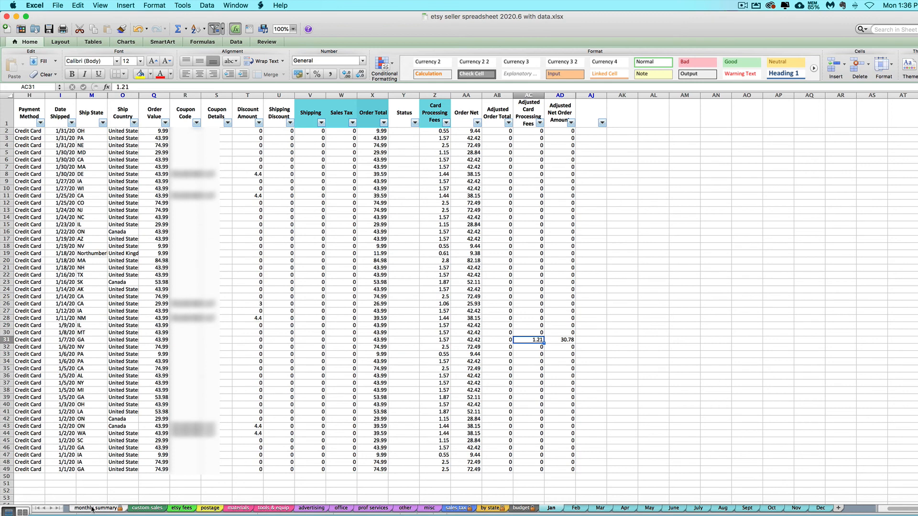
Show the monthly summary with January Etsy CC Processing fees of 76.69
left_click(97, 508)
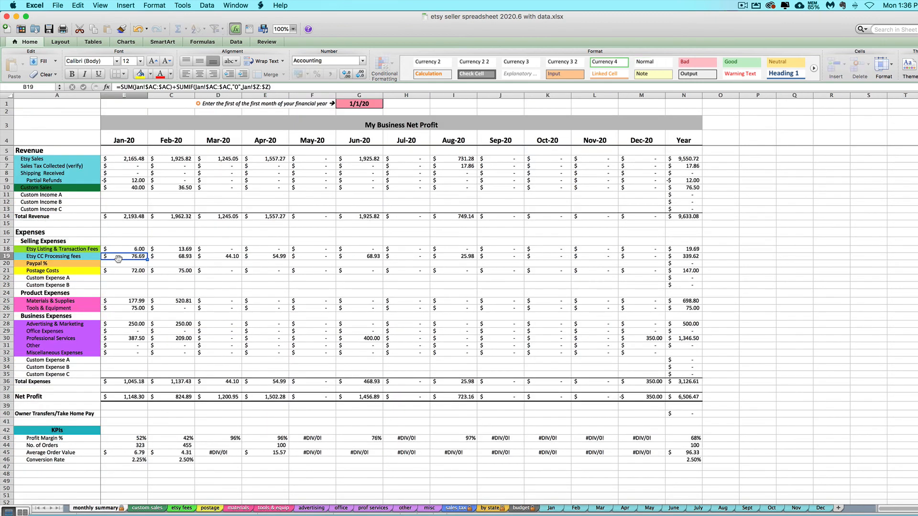